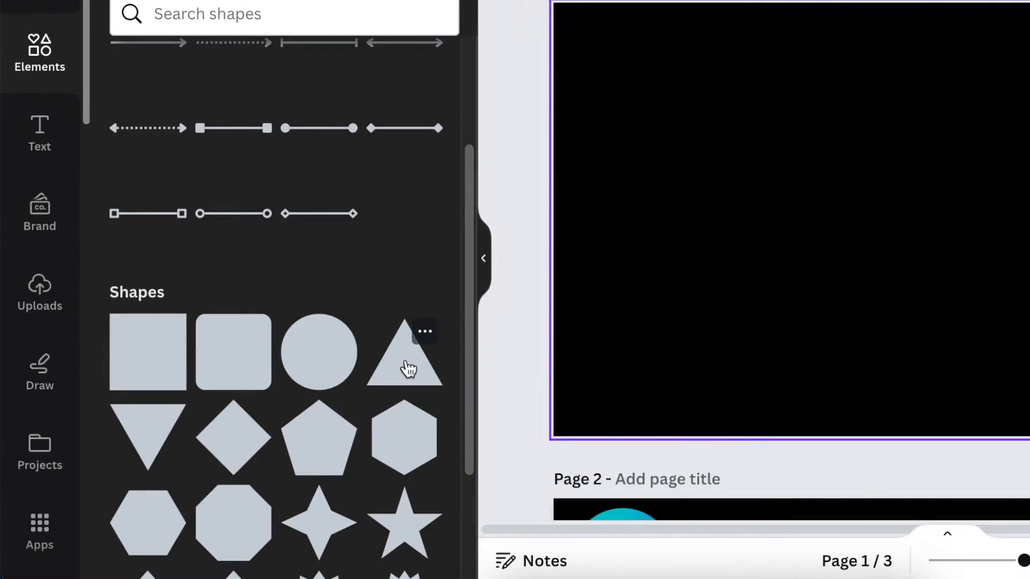
Step: Add a triangle from Shapes, enlarge it and centre it on the black page
left_click(404, 367)
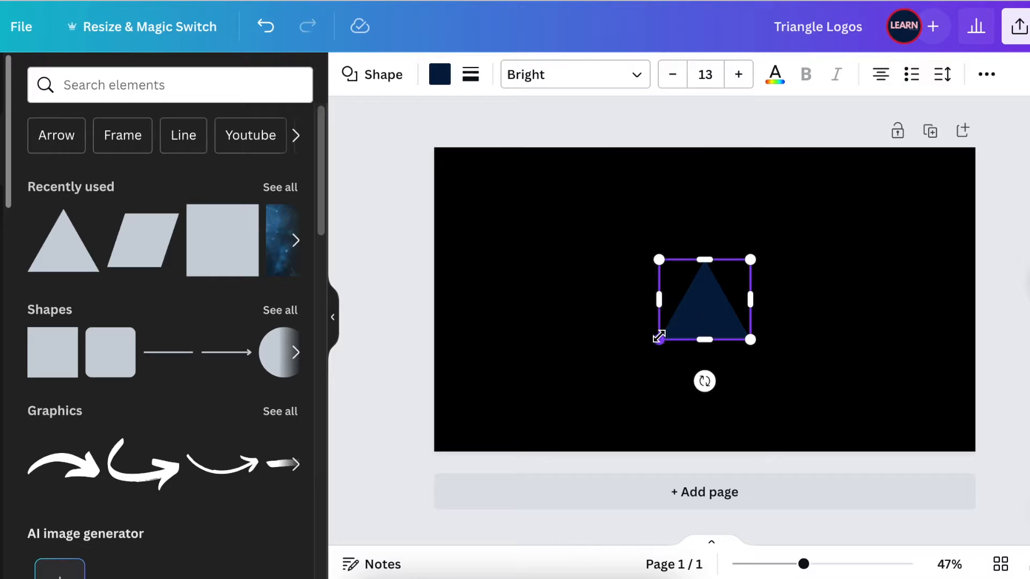
left_click_drag(659, 337, 593, 397)
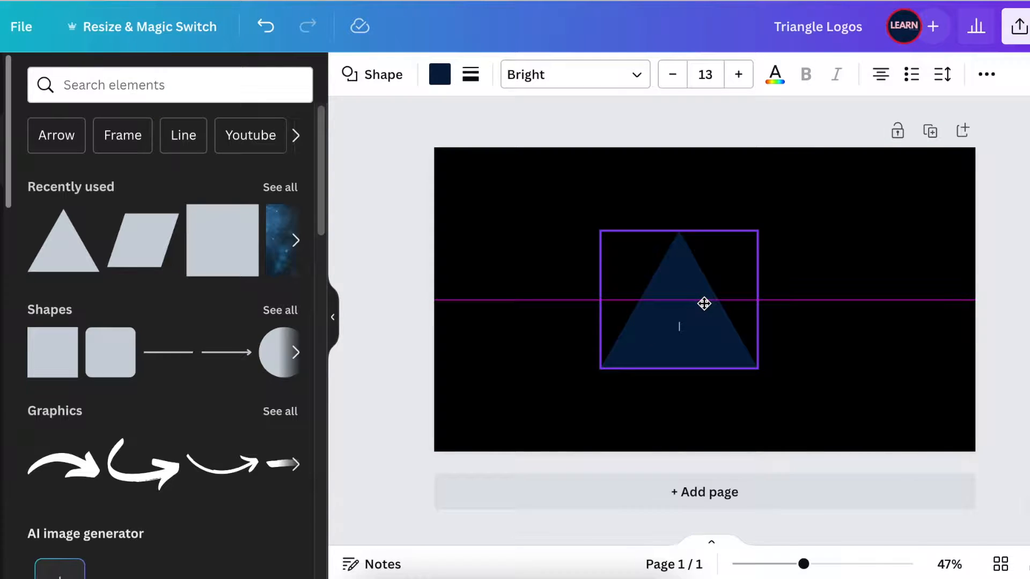
left_click_drag(703, 303, 726, 304)
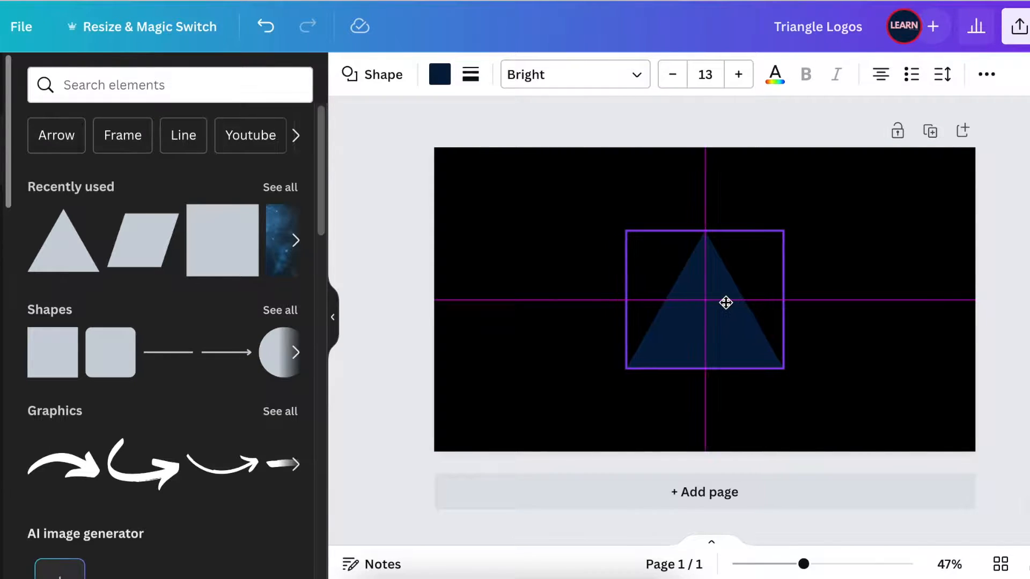
Step: Fill the centred triangle with orange
left_click(725, 303)
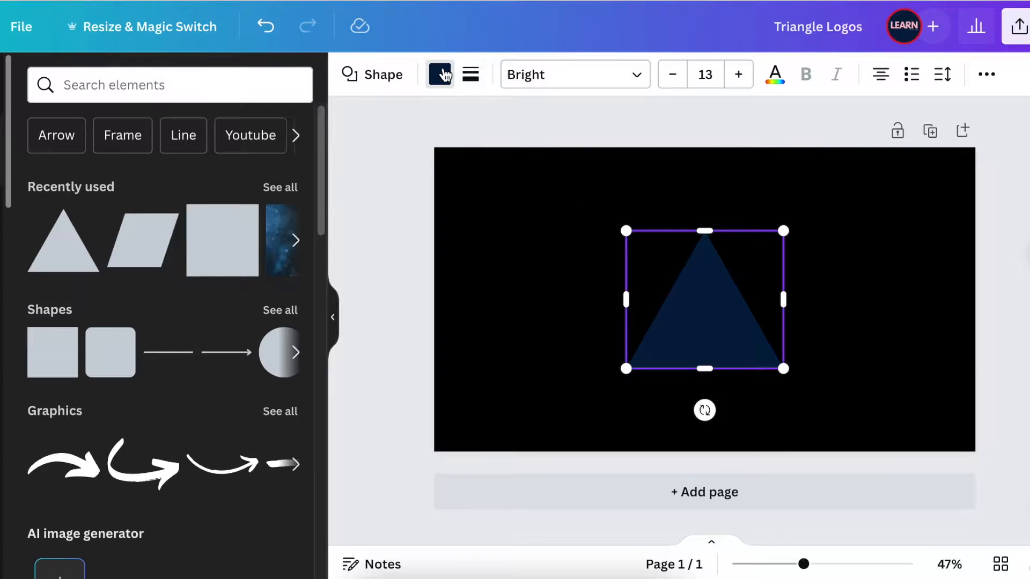
left_click(440, 74)
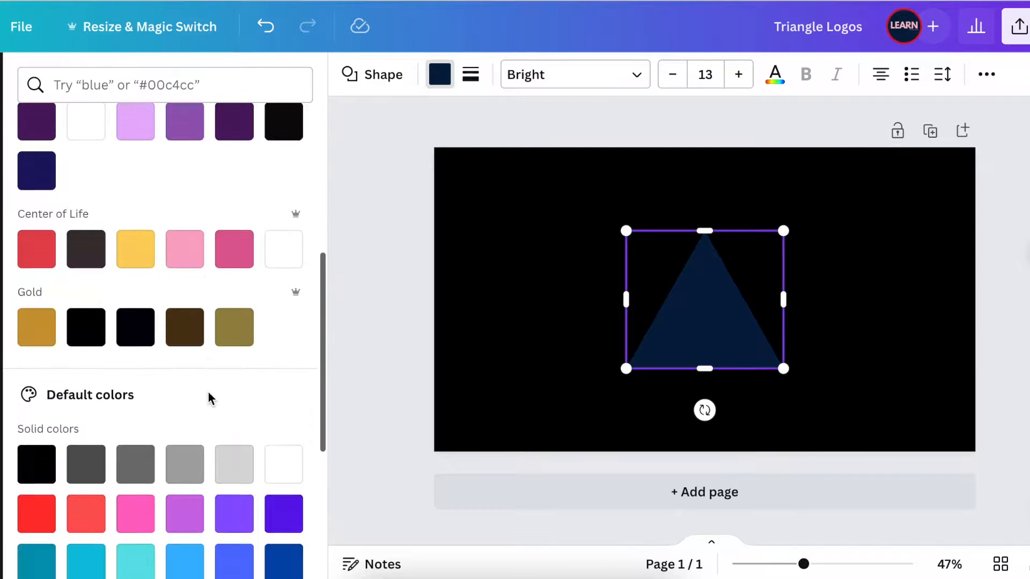
left_click(283, 313)
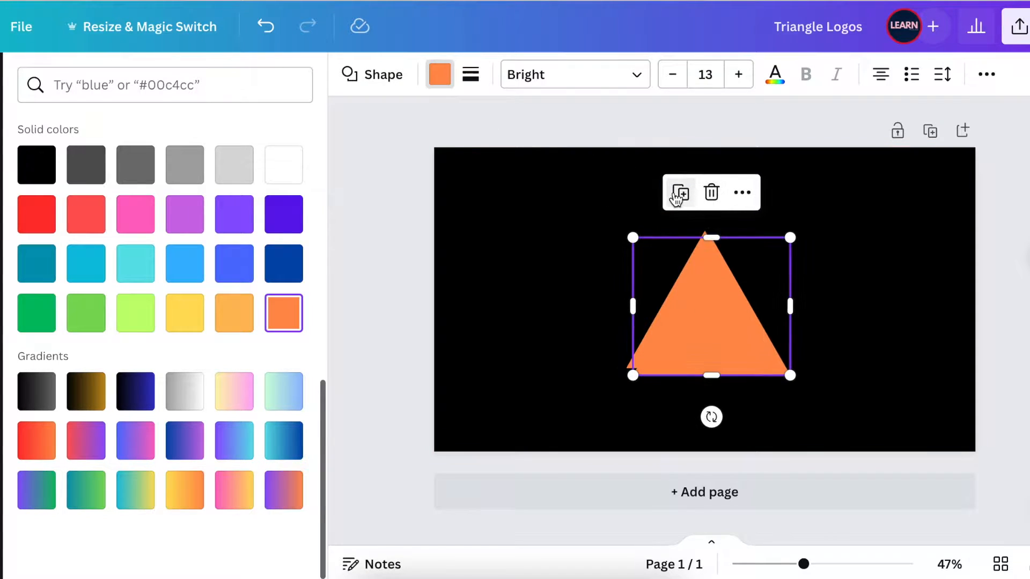
Step: Lay a black triangle copy over the orange one to form a chevron, then add a square
left_click(37, 165)
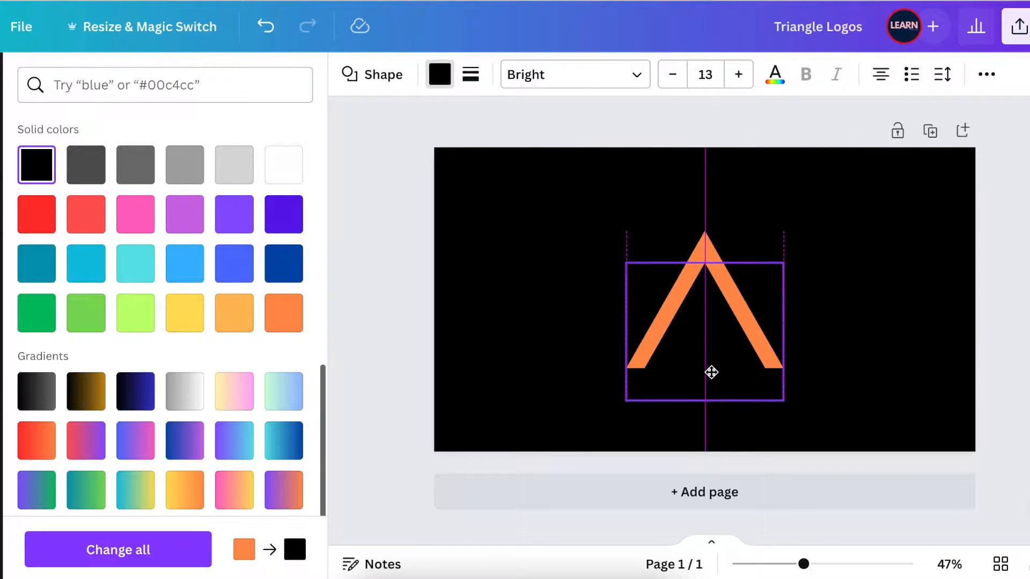
left_click(709, 372)
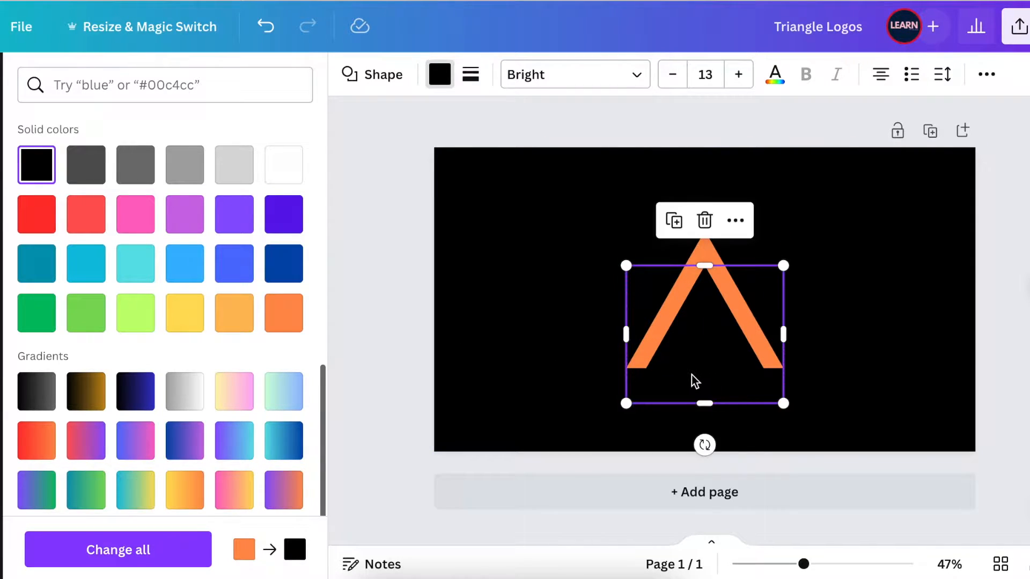
left_click_drag(695, 381, 708, 372)
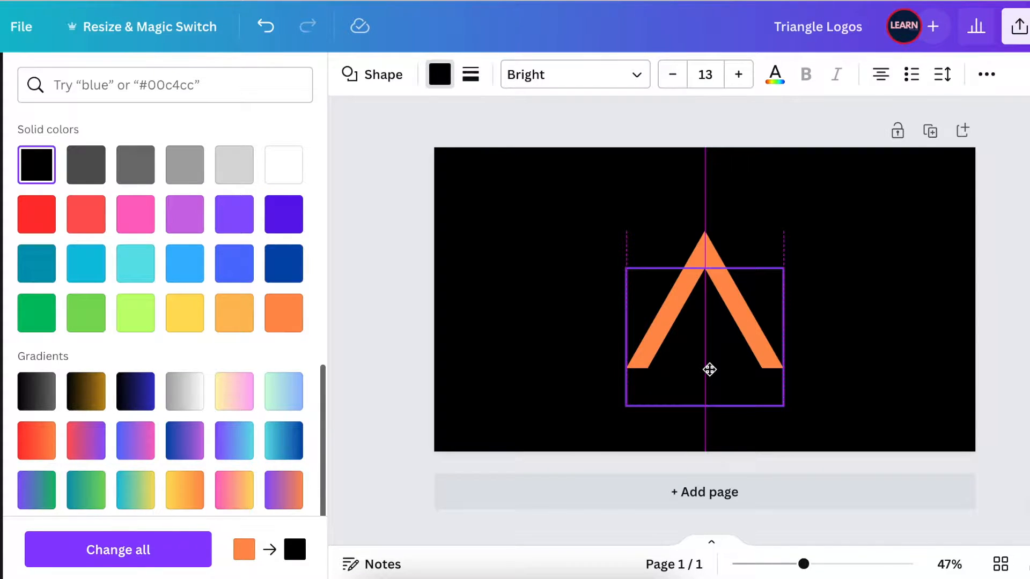
left_click(708, 369)
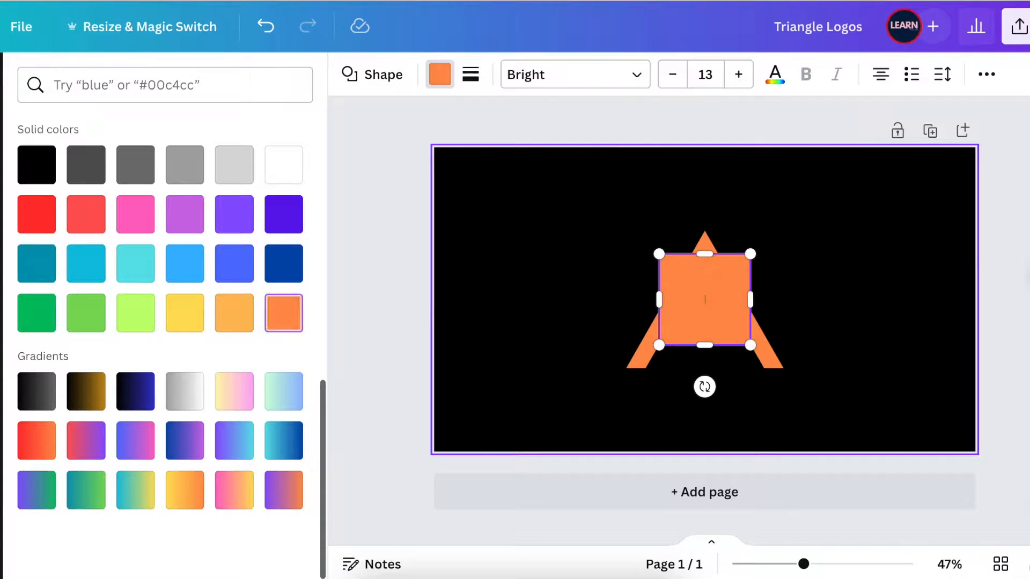
Step: Shrink, tilt and blacken the square so it trims the left leg's end
left_click_drag(751, 253, 713, 285)
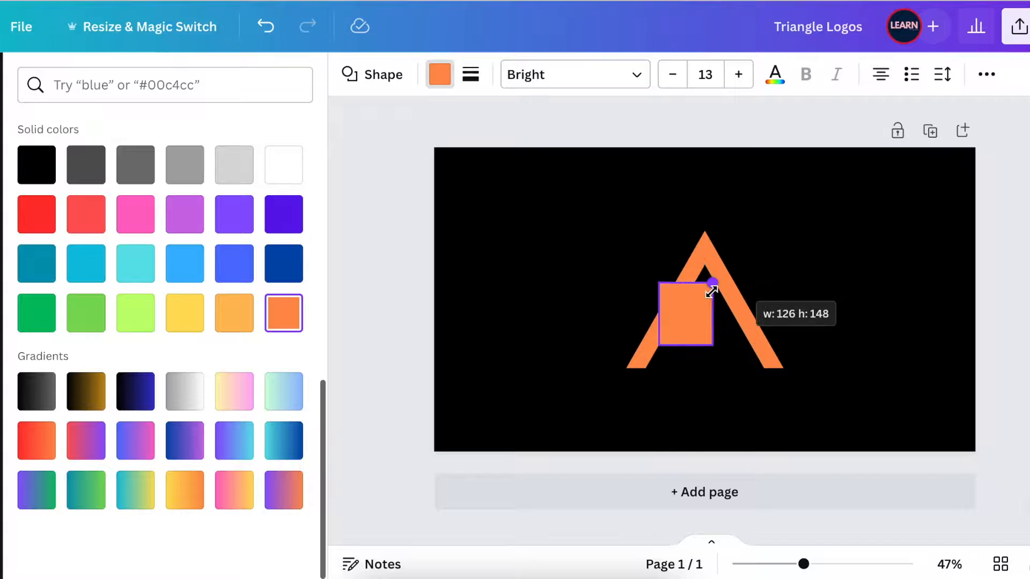
left_click_drag(712, 285, 689, 302)
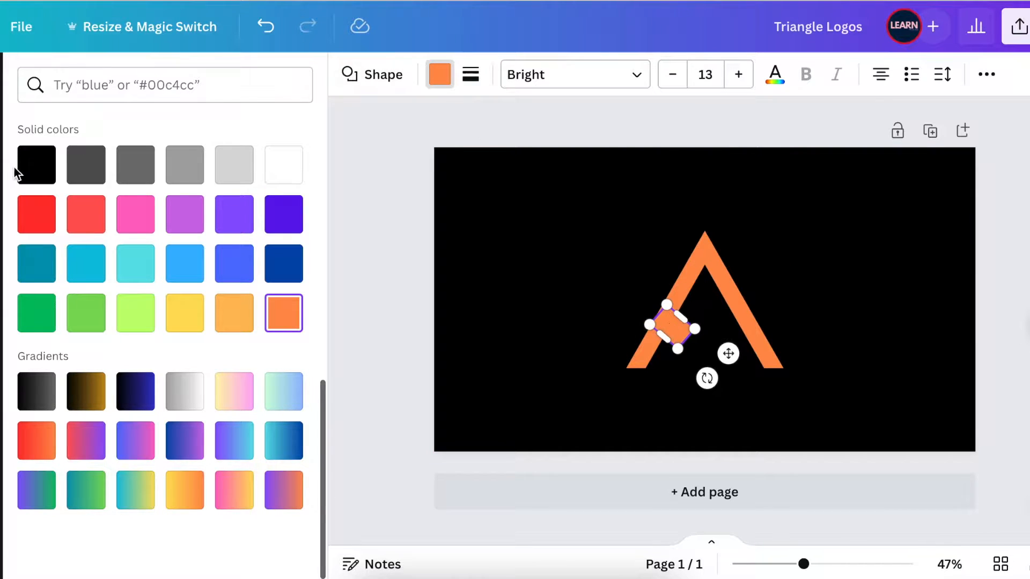
left_click(37, 165)
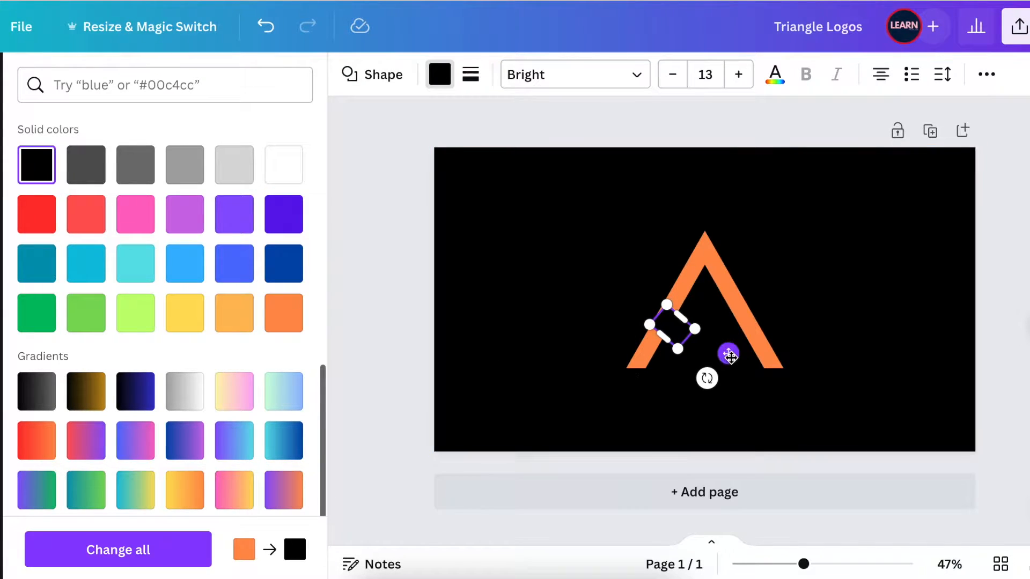
left_click_drag(669, 328, 637, 368)
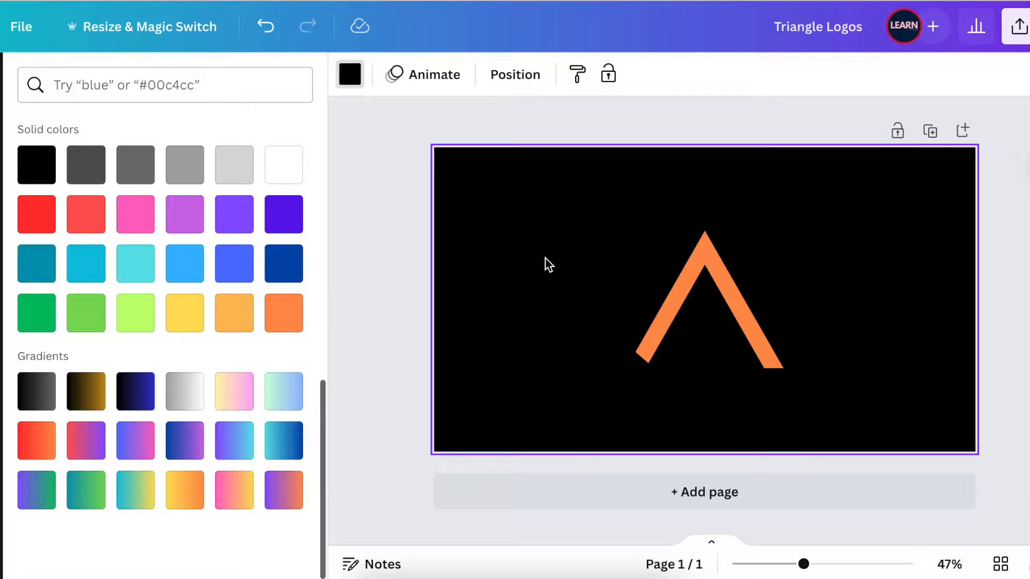
mouse_move(612, 347)
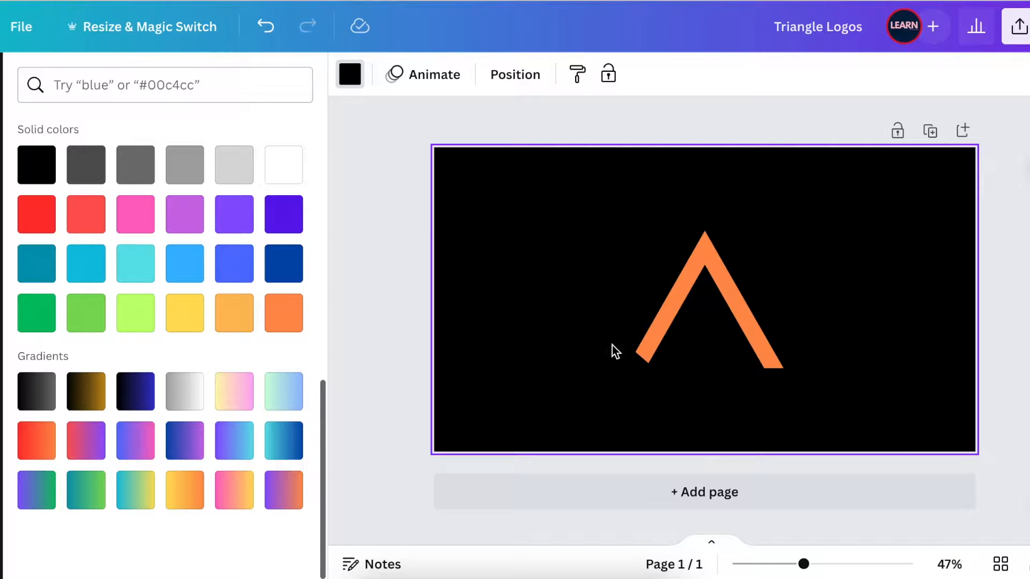
Step: Rotate a copy of the black square and trim the right leg's end with it
left_click(635, 370)
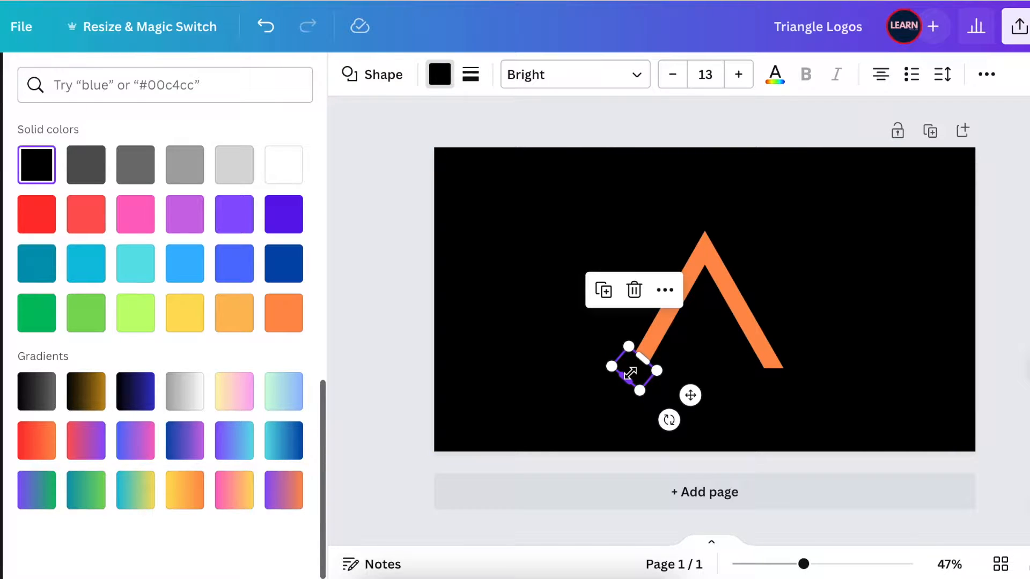
mouse_move(603, 289)
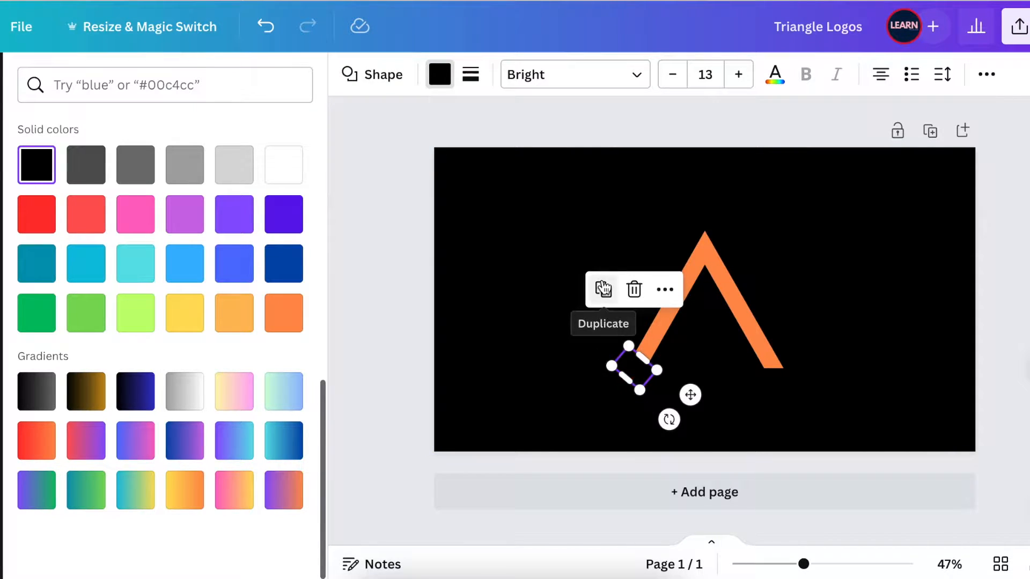
left_click_drag(668, 419, 719, 403)
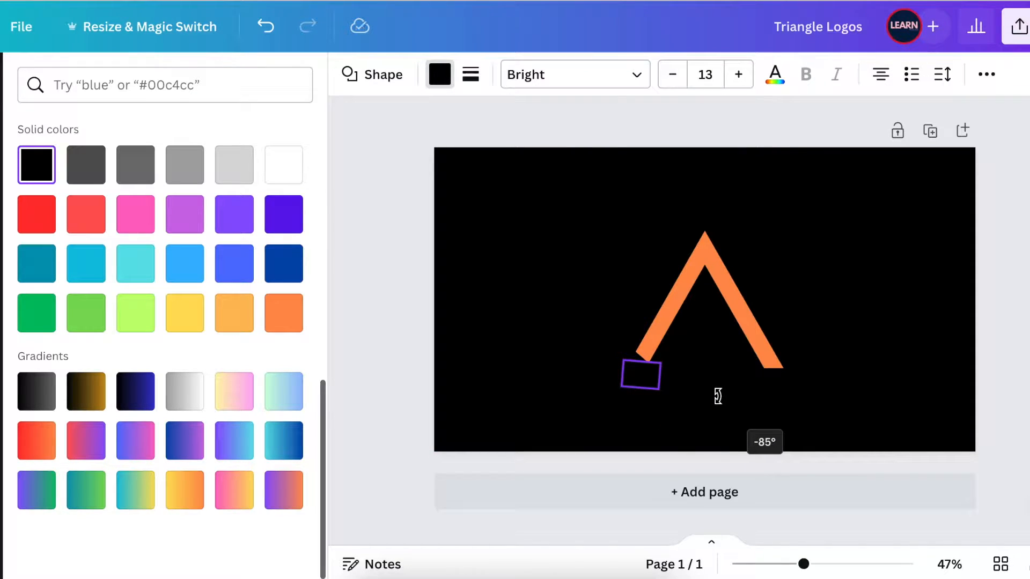
left_click(641, 376)
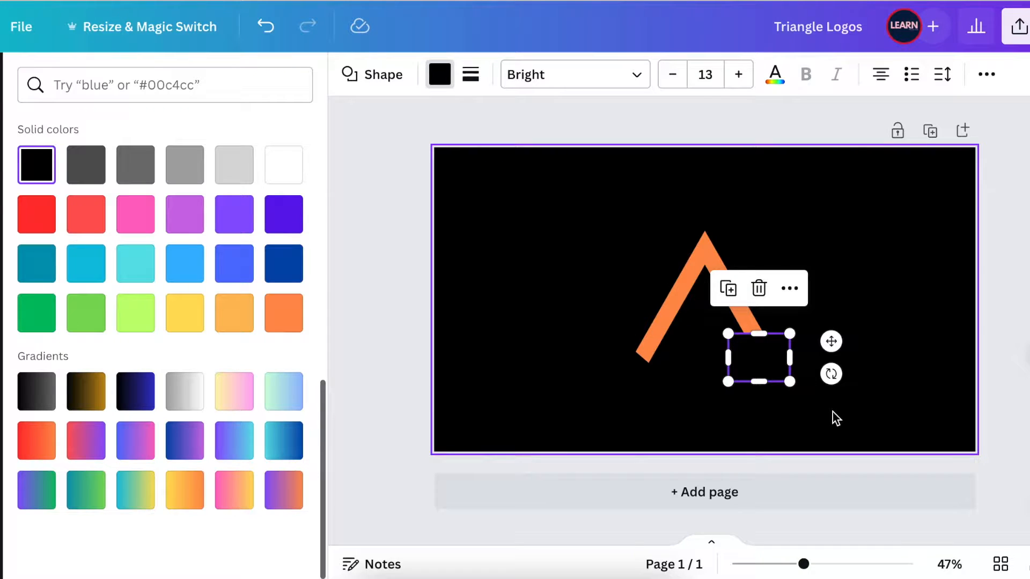
left_click_drag(759, 337, 759, 331)
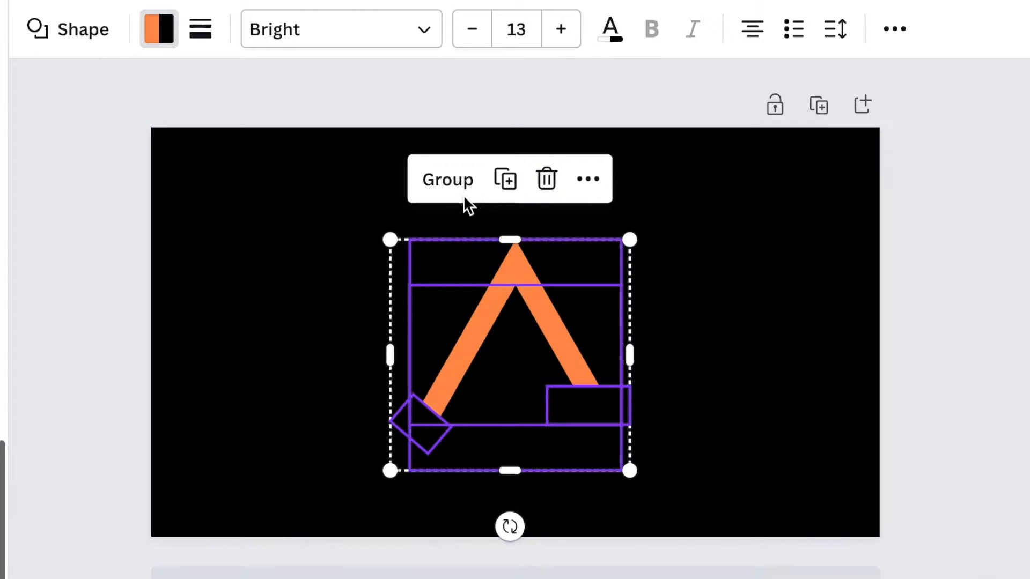
Step: Group all the chevron pieces into one element
left_click(448, 178)
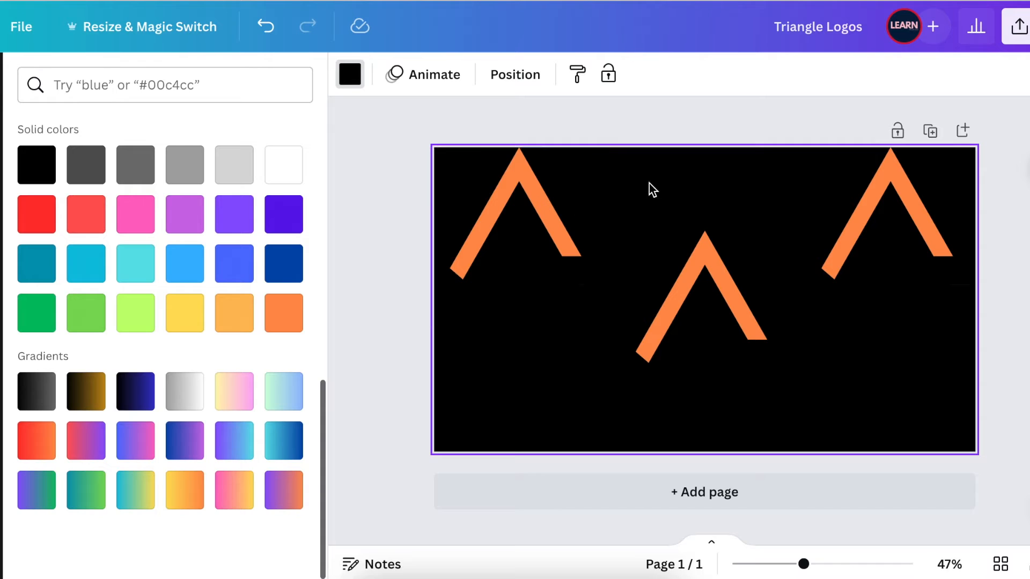
Step: Ungroup the top-left chevron and recolour its piece peach-yellow
left_click(515, 208)
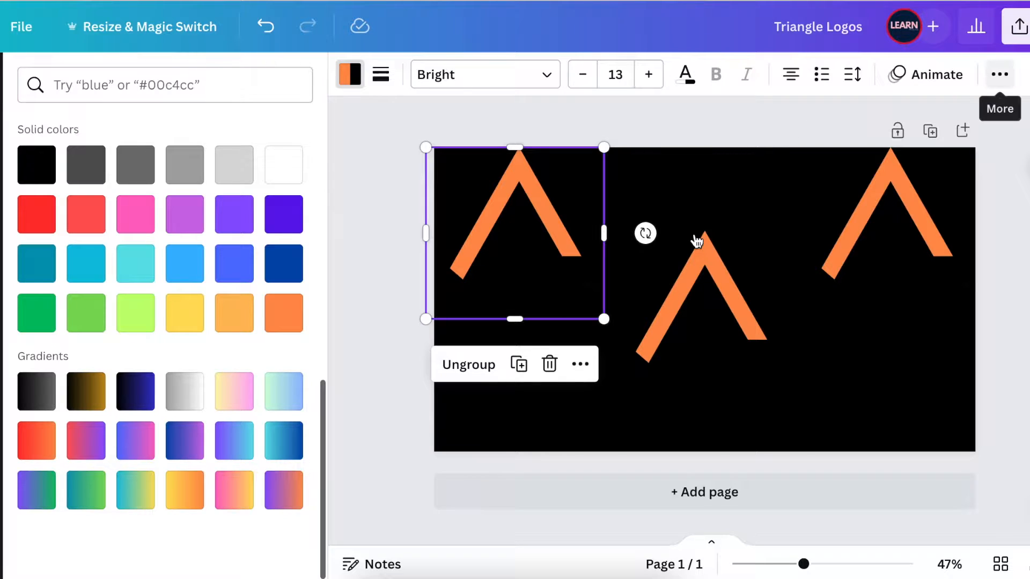
left_click(468, 365)
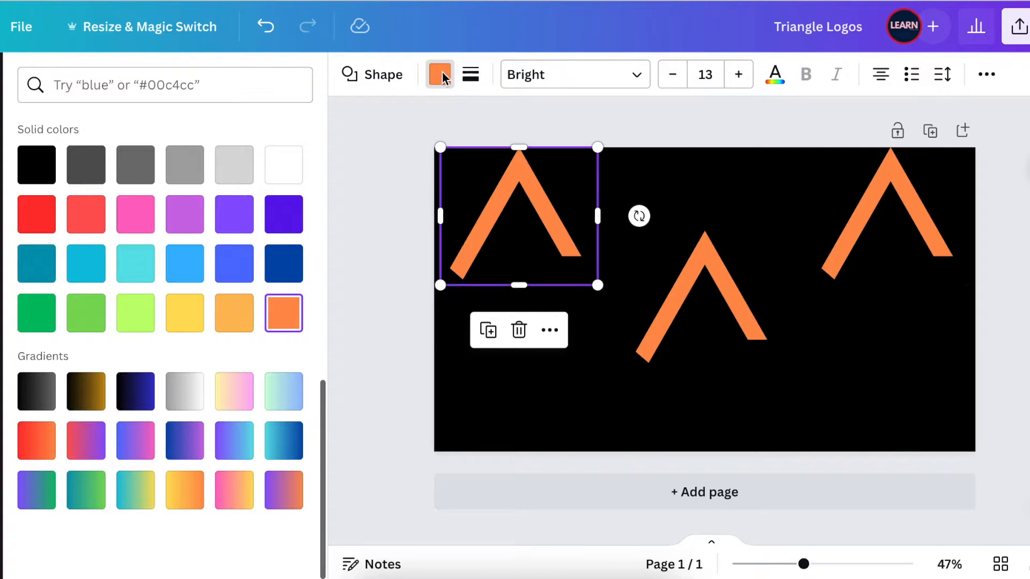
mouse_move(234, 313)
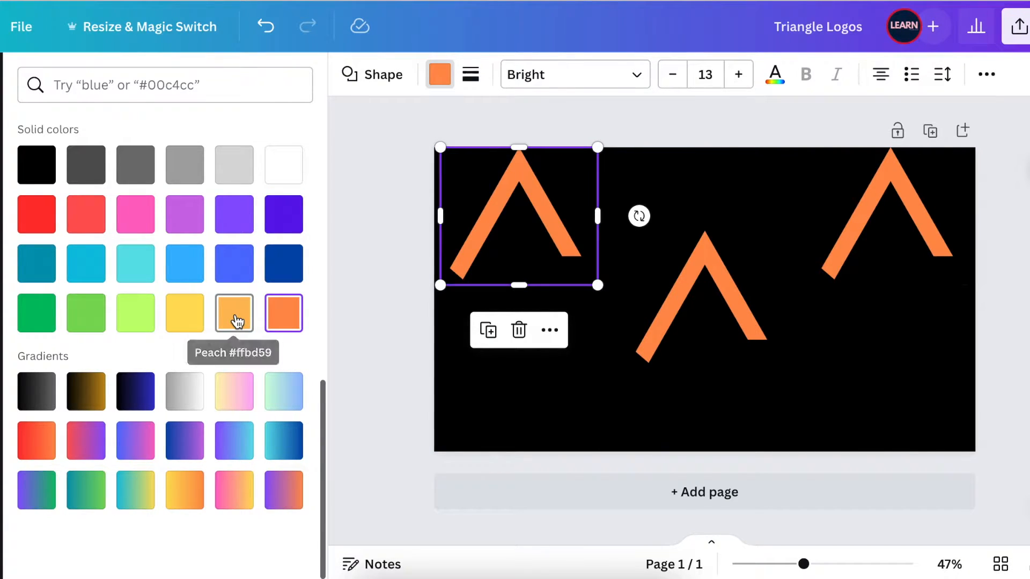
left_click(234, 313)
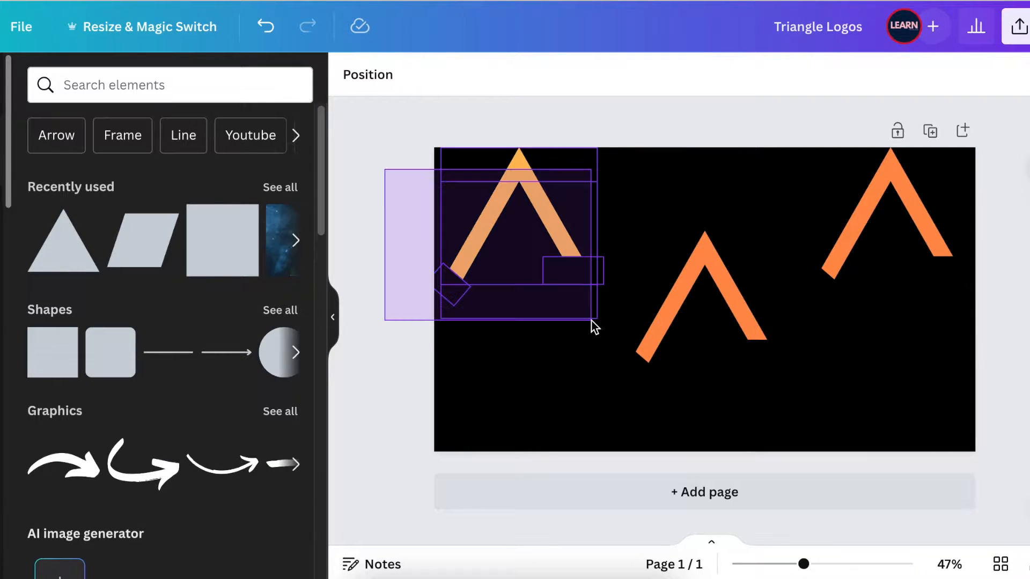
Step: Reorder the right chevron's layers so the red-orange gradient shows through
left_click(515, 233)
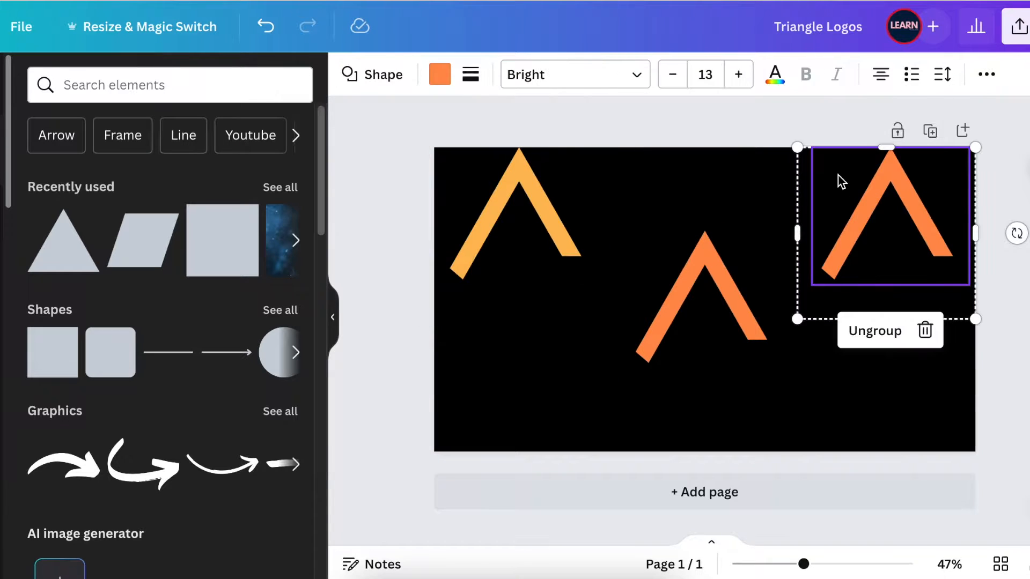
left_click(440, 74)
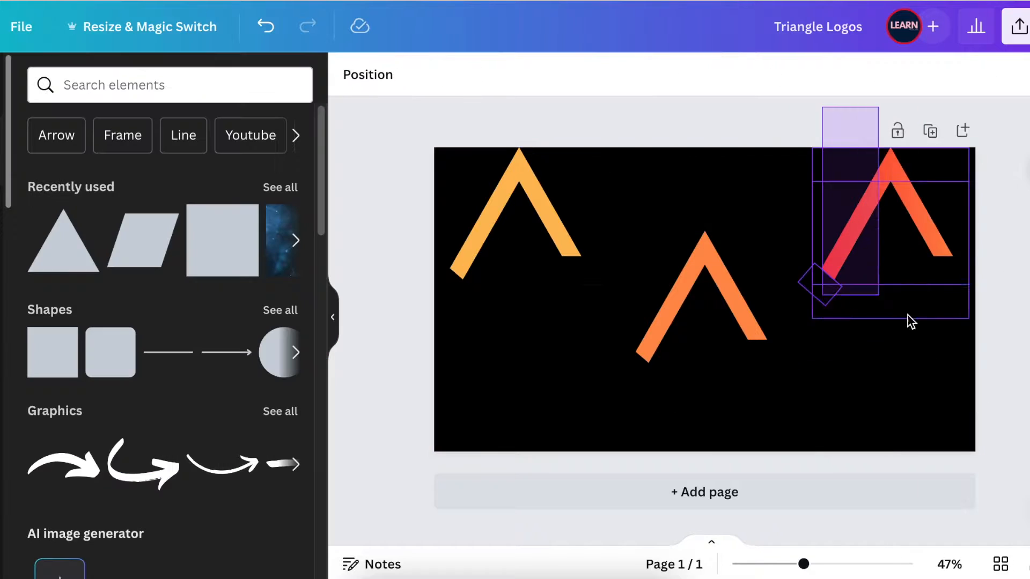
left_click(794, 434)
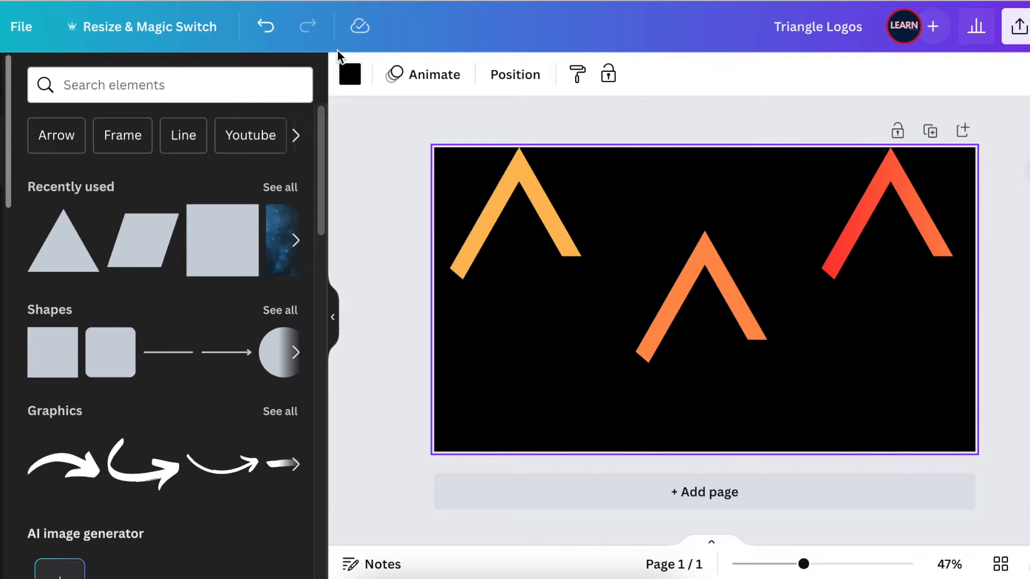
Step: Set the background to white and change every black in the design to white
left_click(350, 74)
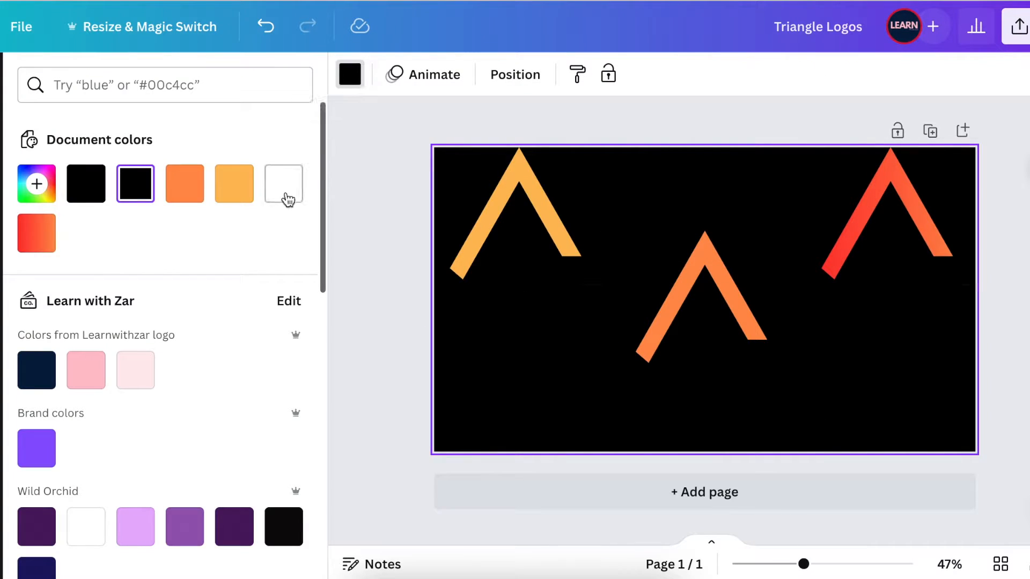
left_click(284, 183)
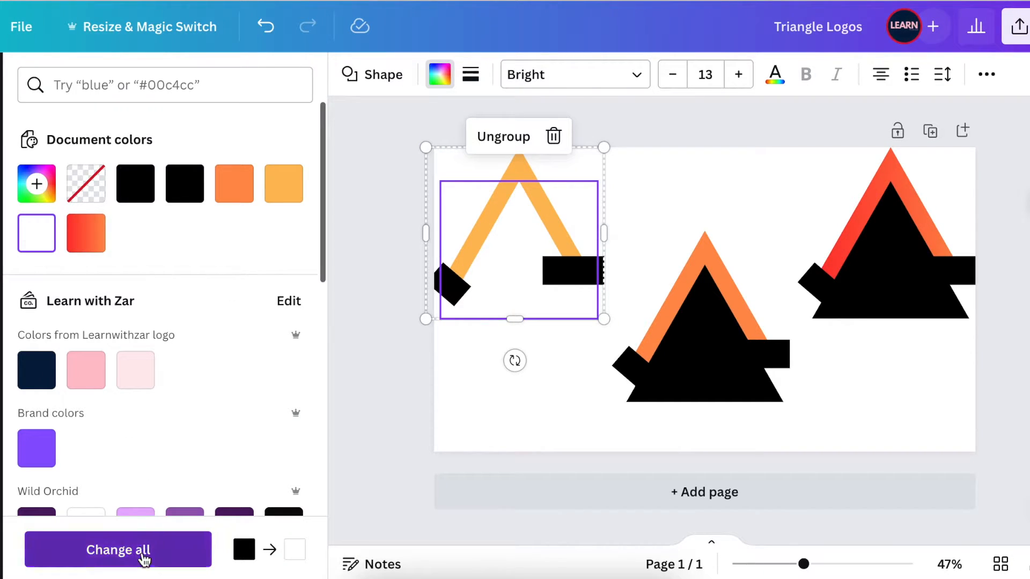
left_click(118, 549)
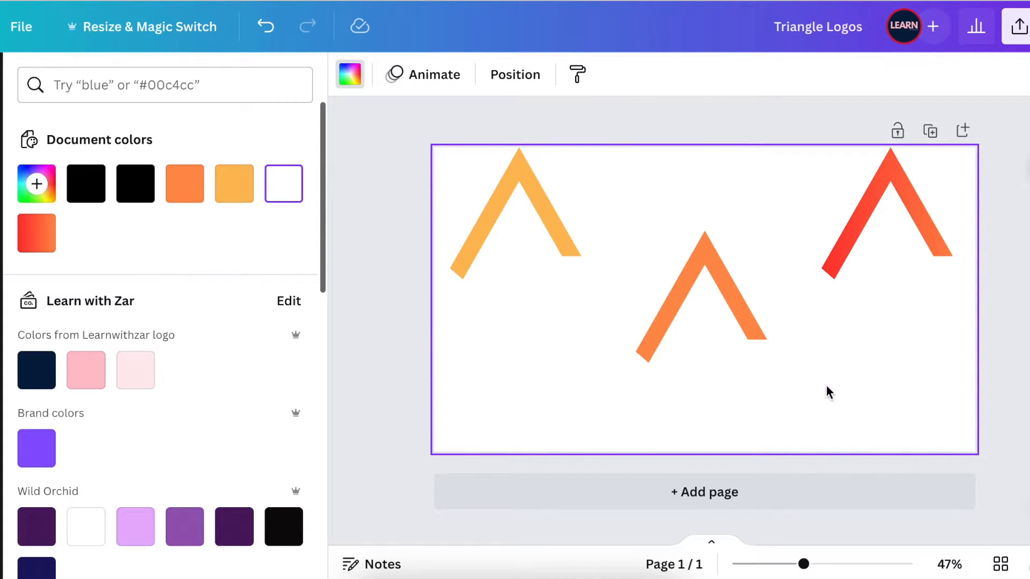
left_click(1019, 26)
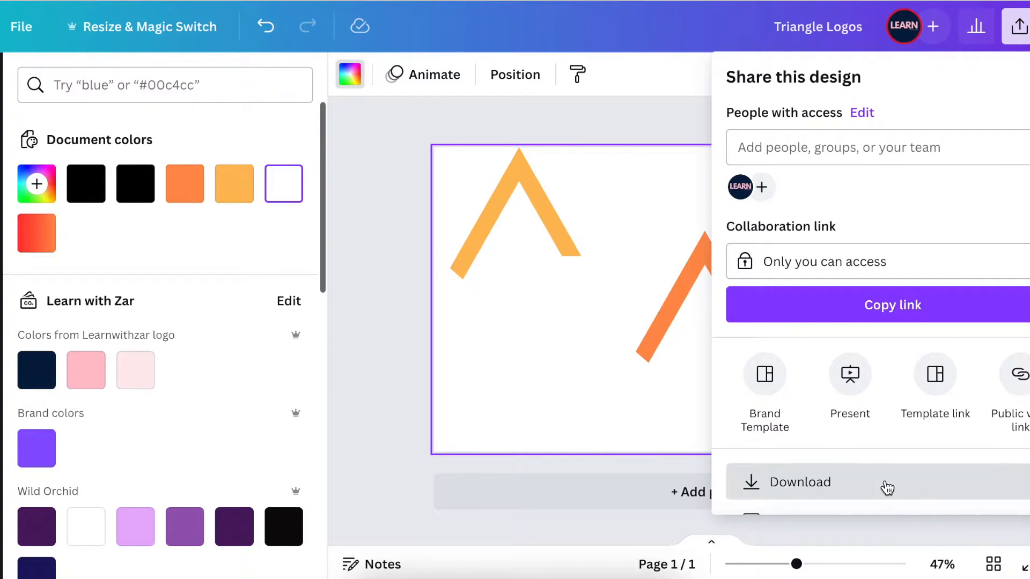
Step: Download the design as a PNG with a transparent background
left_click(799, 483)
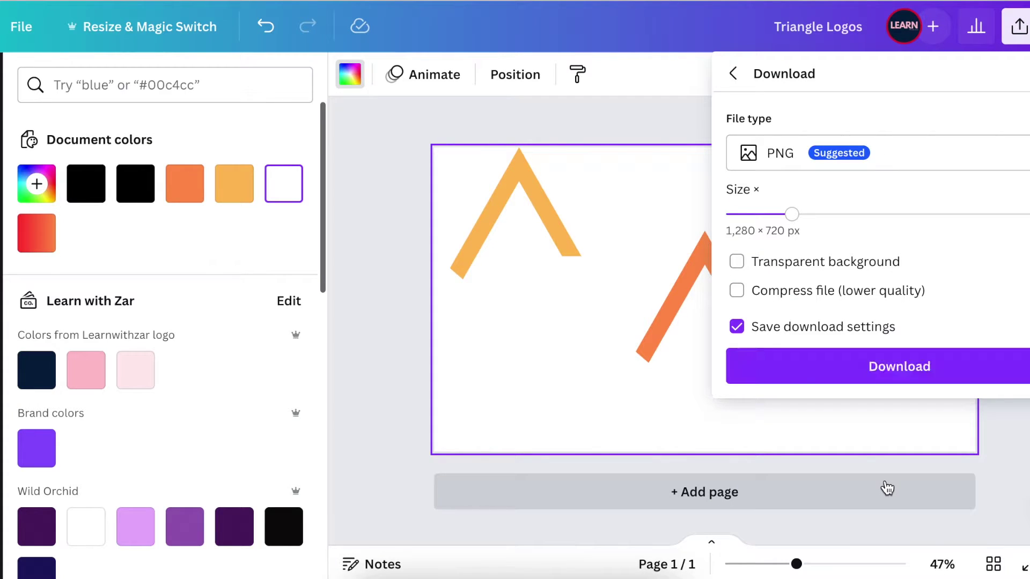
left_click(736, 262)
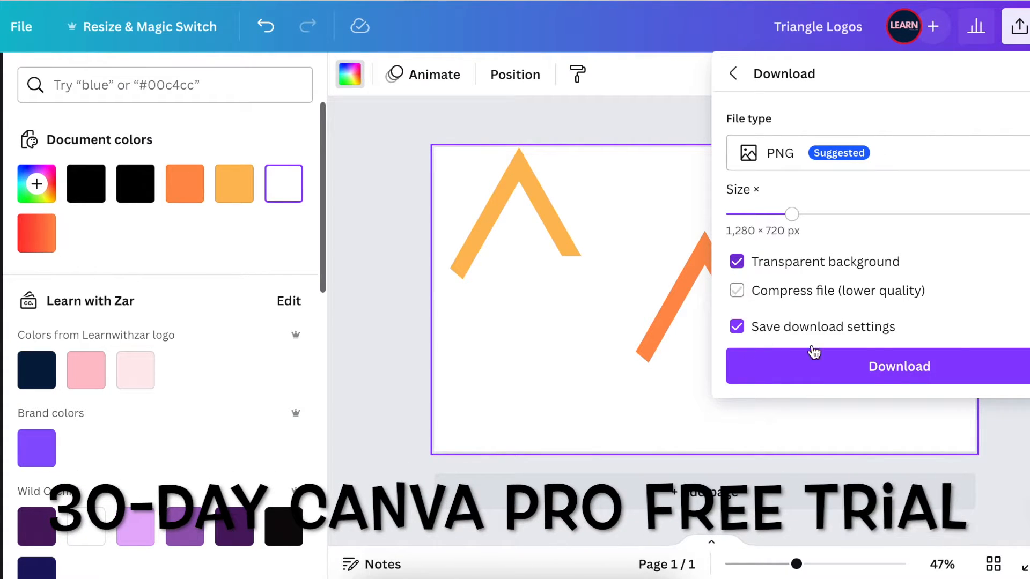
left_click(899, 367)
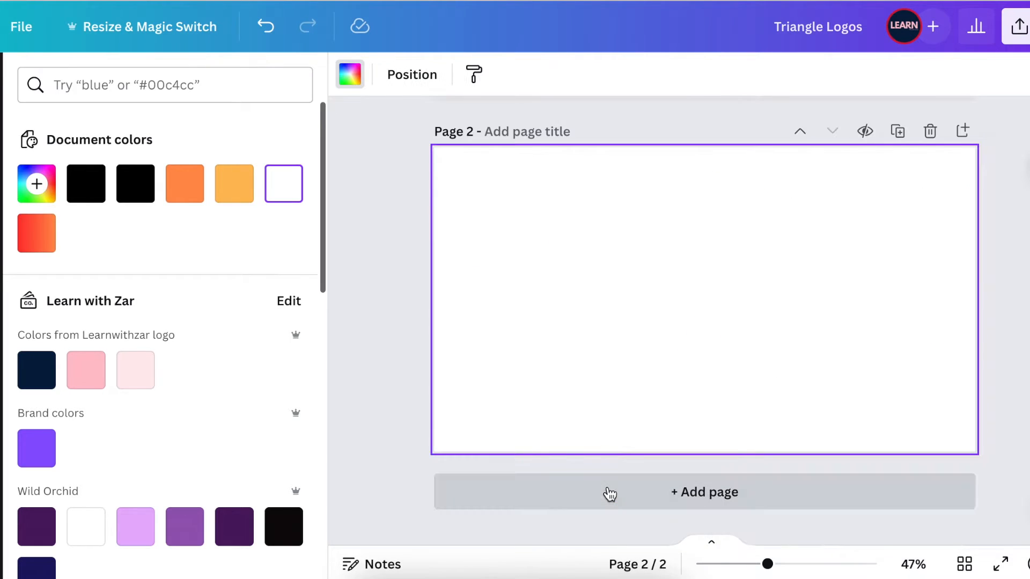
Step: Add a blank second page and dismiss the download history popup
left_click(1018, 25)
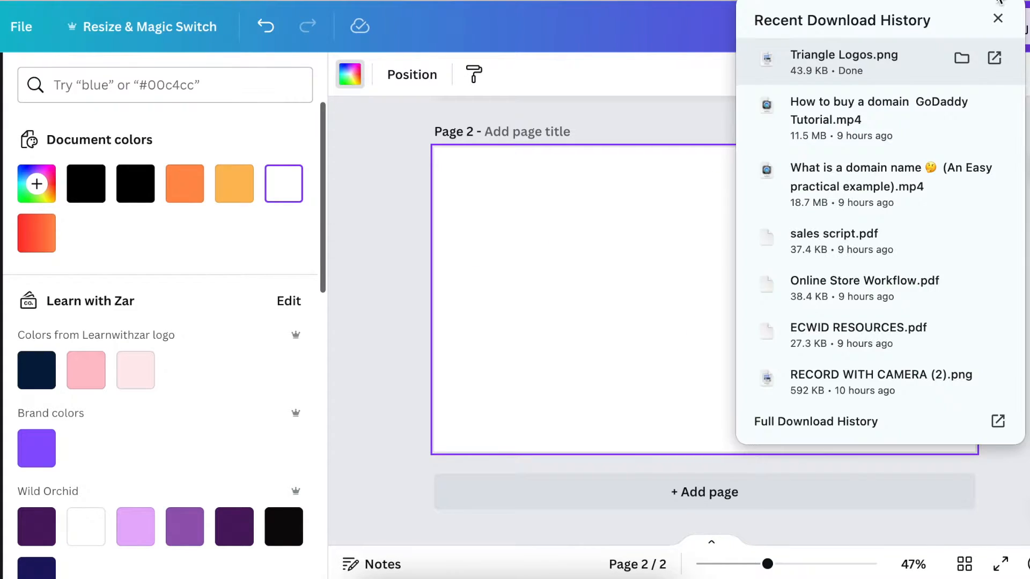
left_click(994, 17)
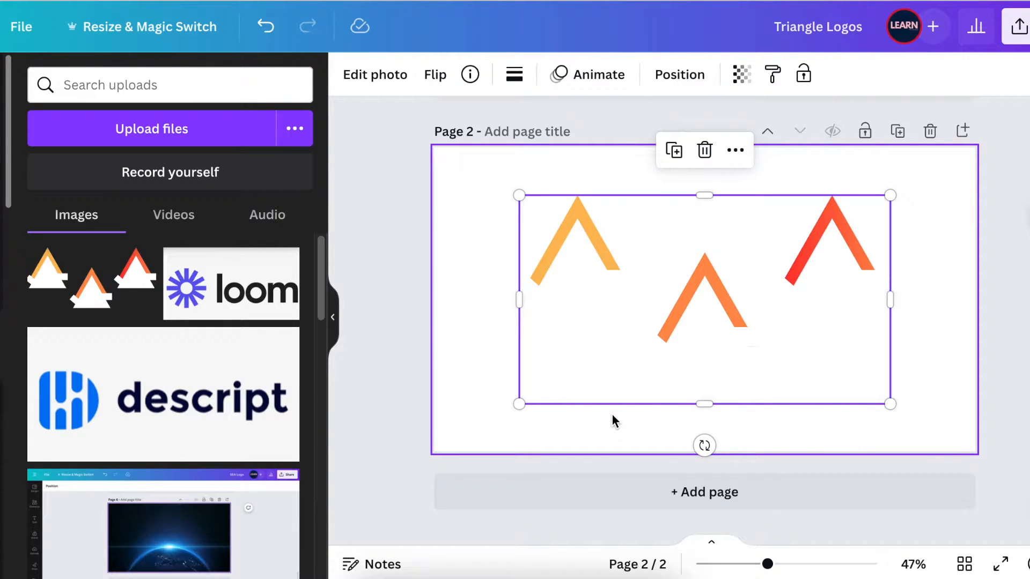
mouse_move(607, 418)
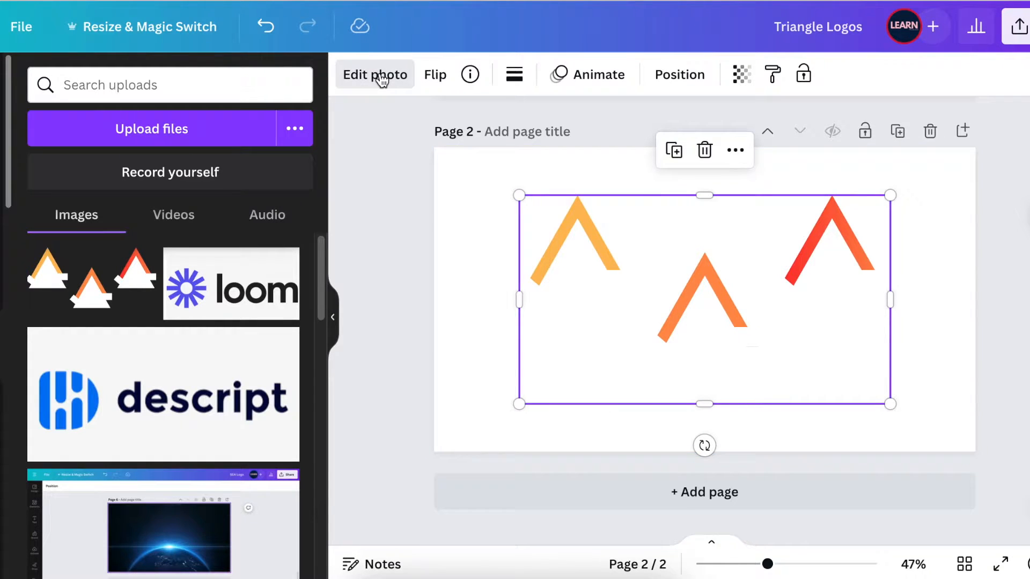
Step: Switch the chevron image's editing back to Canva's old photo editor
left_click(376, 75)
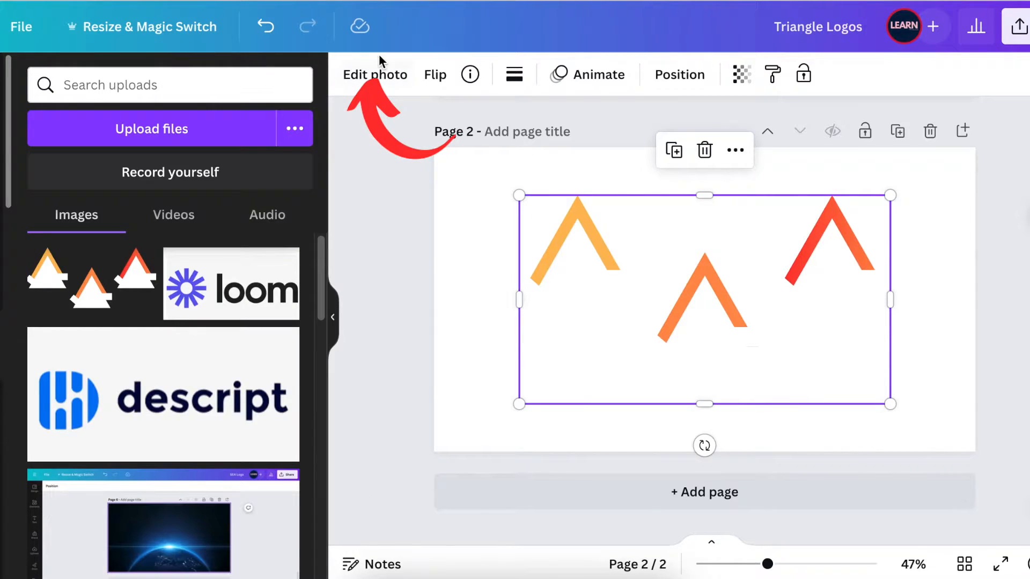
left_click(375, 74)
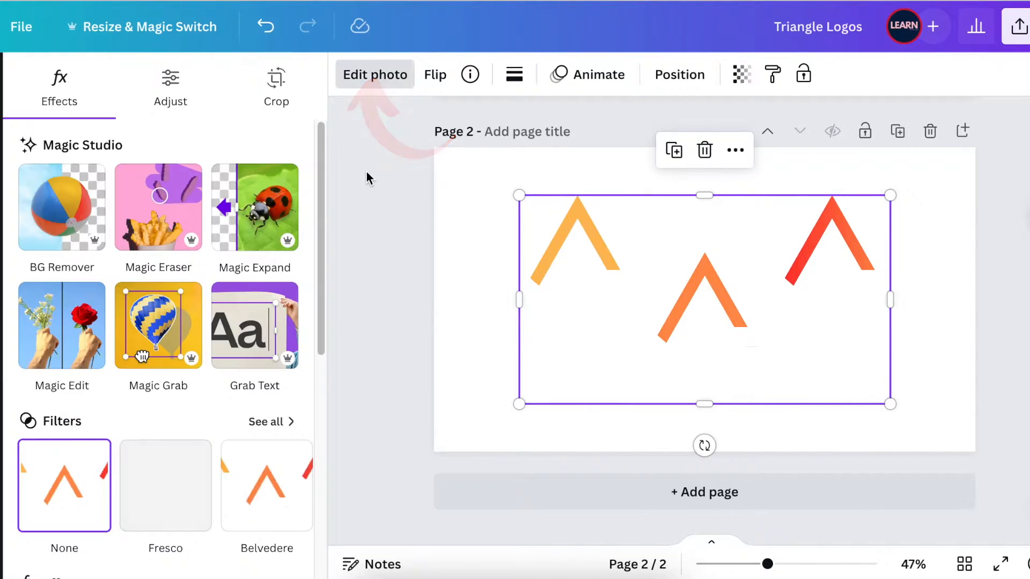
scroll("down", 3)
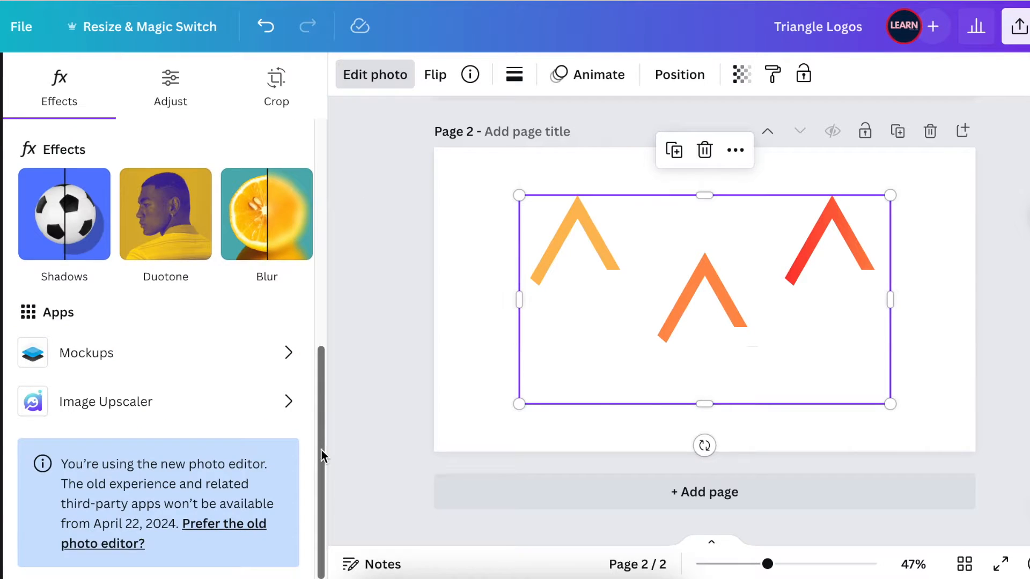
mouse_move(219, 531)
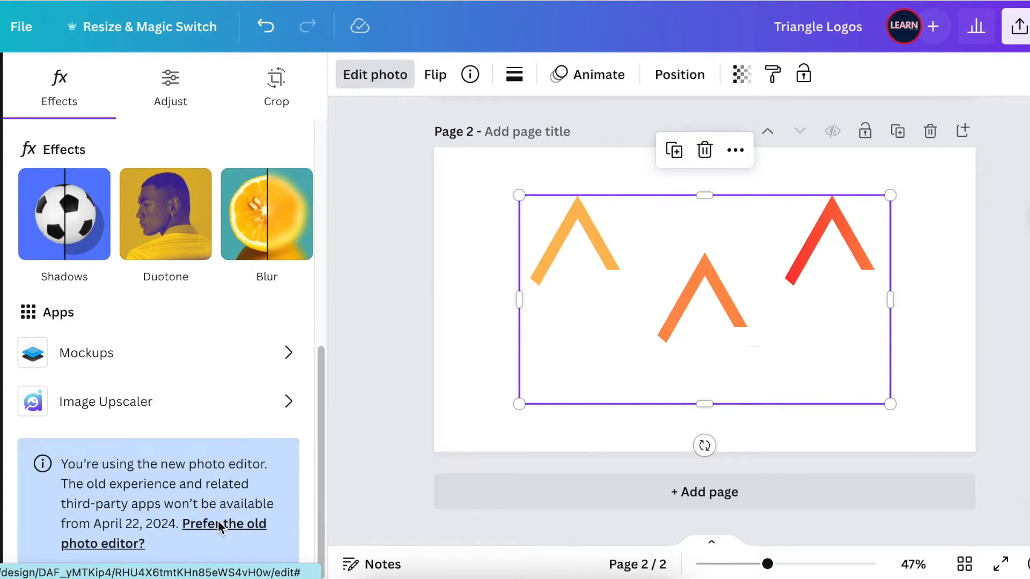
left_click(221, 523)
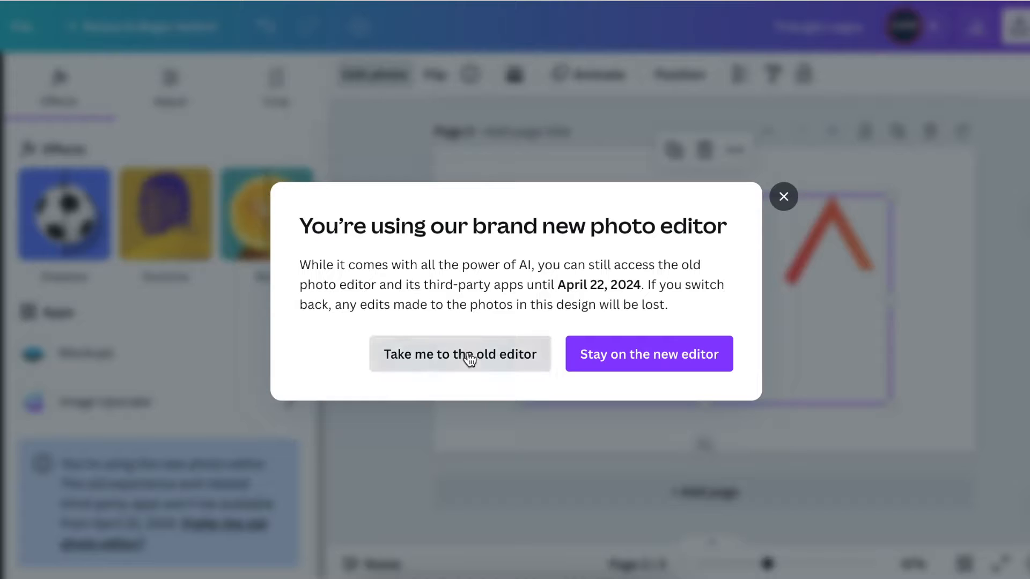
left_click(649, 354)
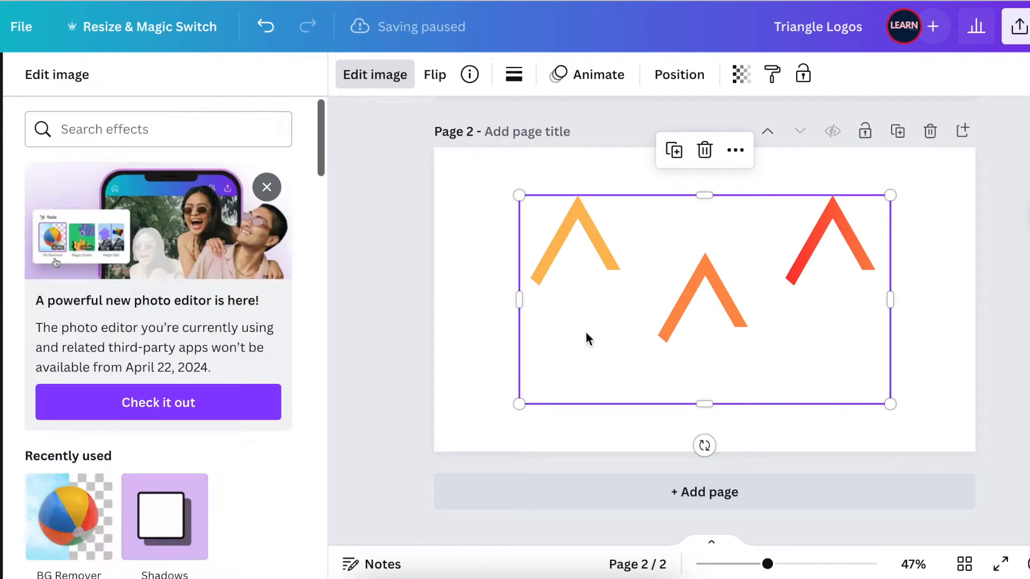
Step: Move and stretch the chevron image until it covers all of page 2
left_click_drag(889, 405, 816, 362)
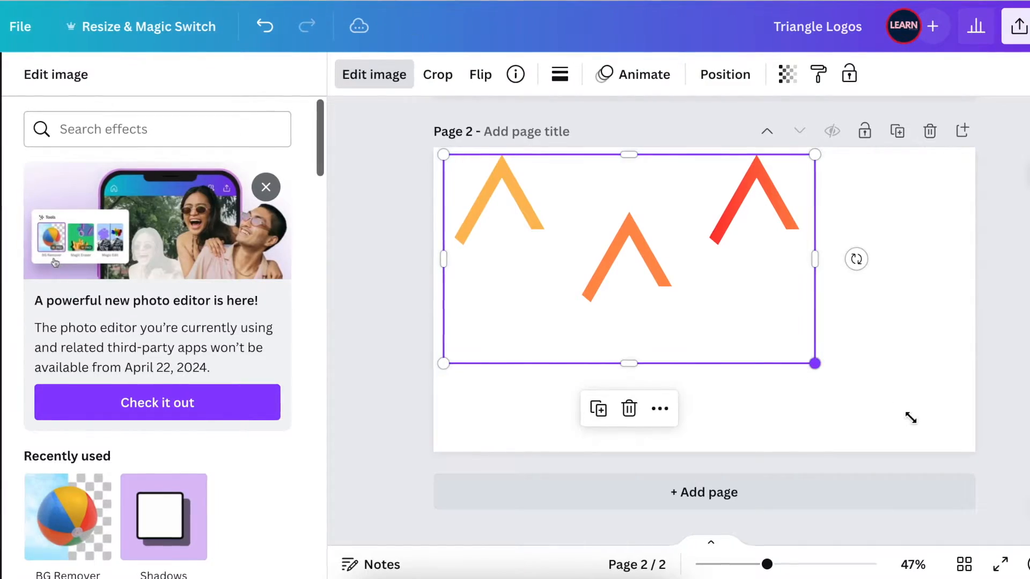
left_click_drag(814, 362, 949, 442)
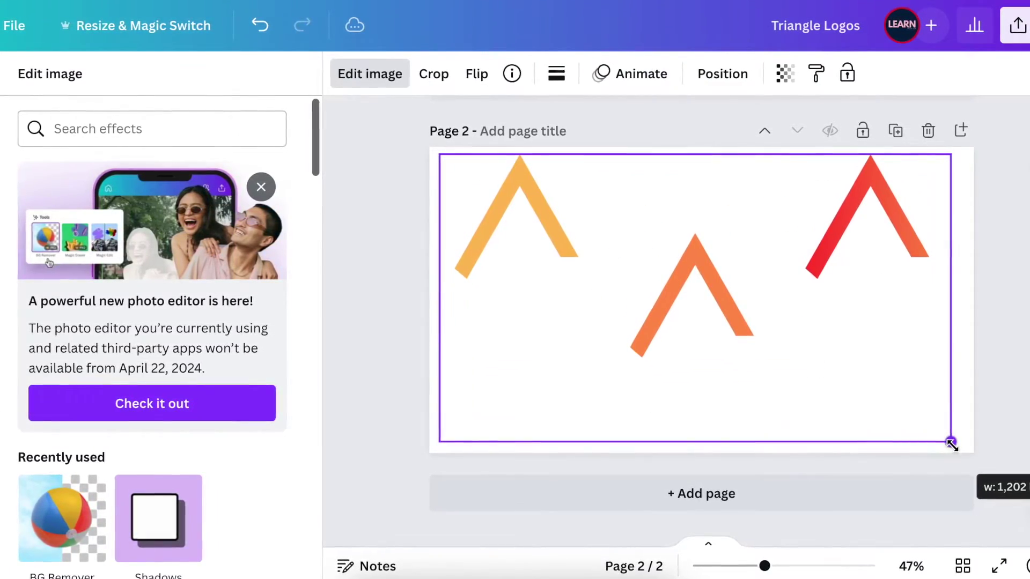
left_click_drag(952, 442, 963, 452)
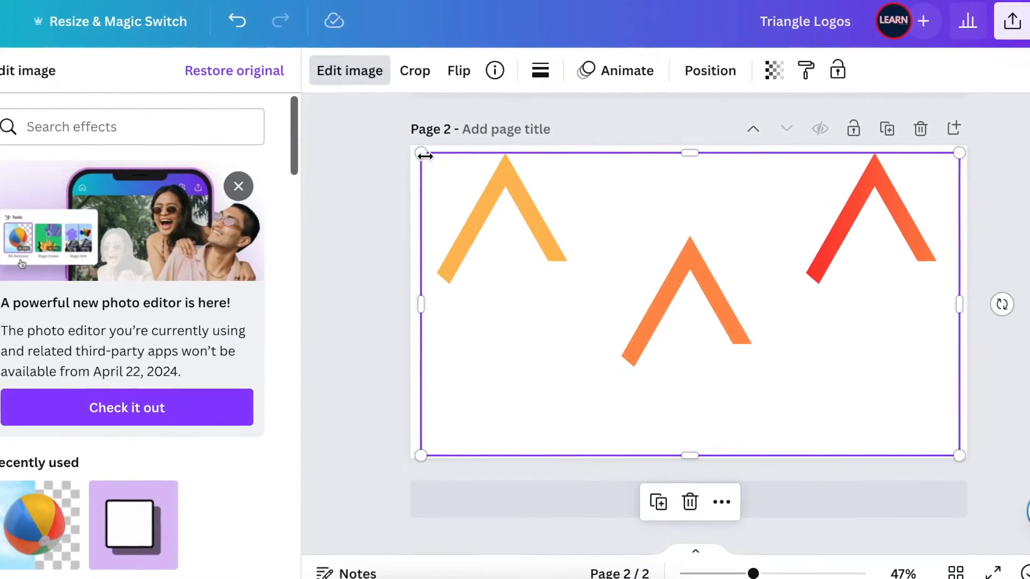
left_click_drag(421, 156, 393, 145)
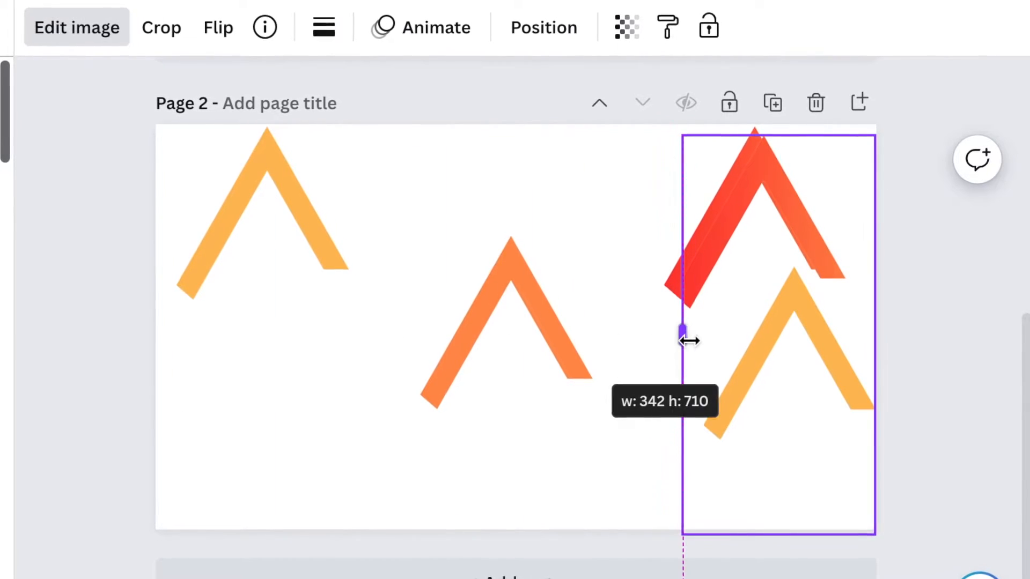
Step: Crop the copies so each image holds a single chevron, isolating the right and middle ones
left_click_drag(684, 329, 628, 329)
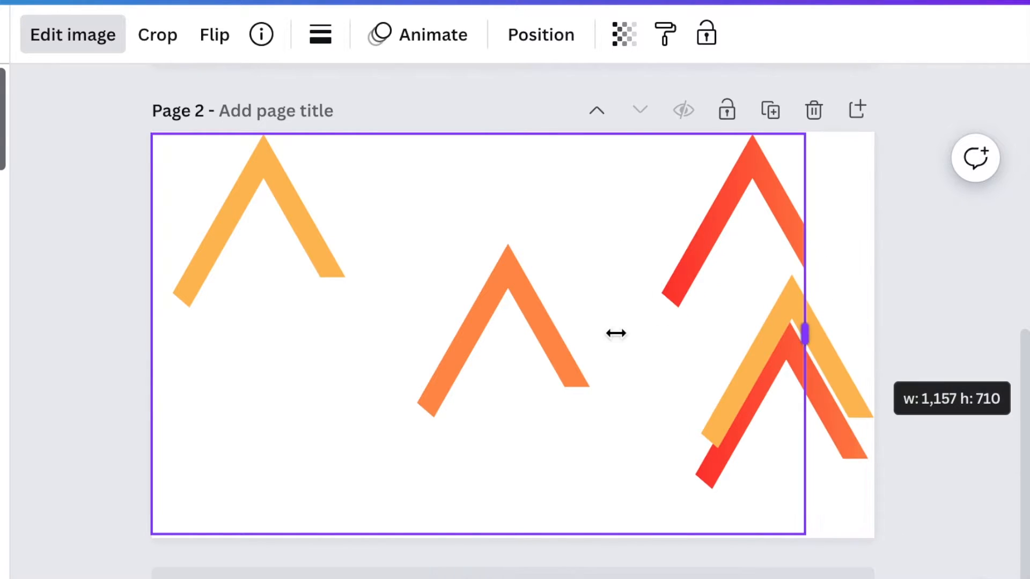
left_click_drag(803, 333, 381, 333)
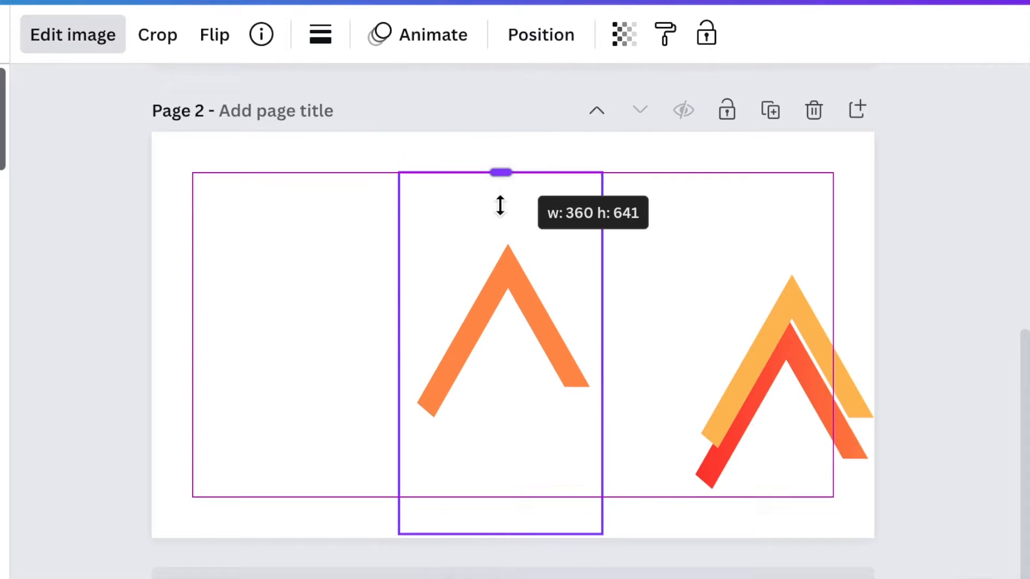
left_click_drag(501, 172, 501, 224)
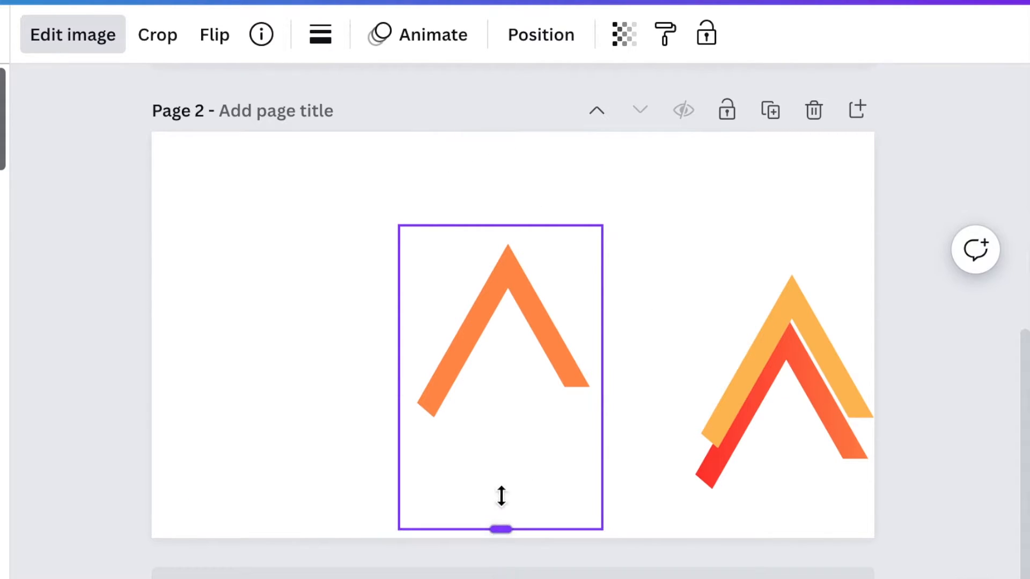
left_click_drag(501, 529, 501, 439)
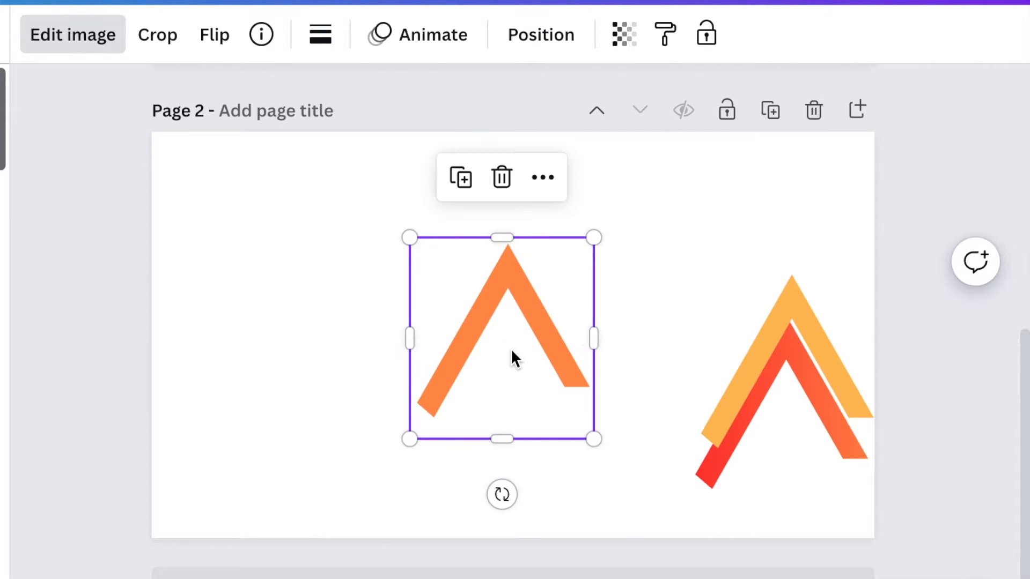
Step: Spread the orange, yellow and red chevrons apart to left, lower left and right
left_click_drag(514, 359, 490, 327)
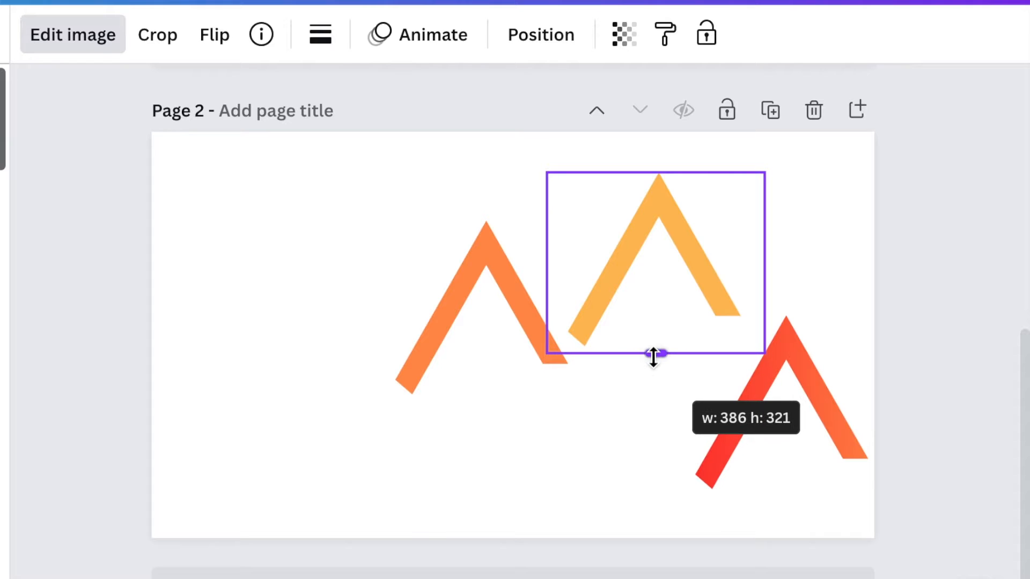
left_click_drag(654, 263, 238, 433)
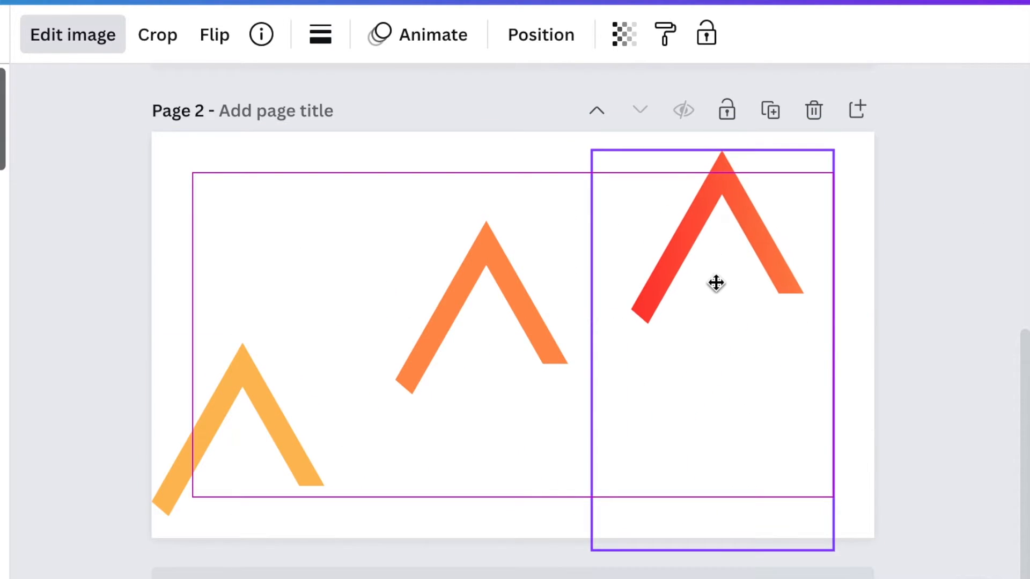
left_click_drag(712, 496, 713, 335)
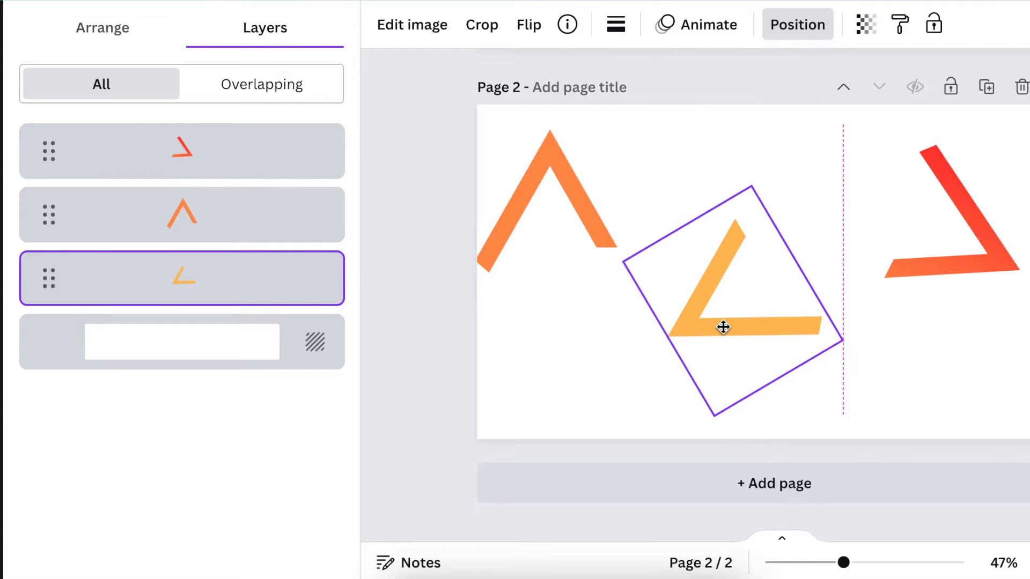
Step: Move the red piece onto the yellow one and nudge it into alignment
left_click(721, 328)
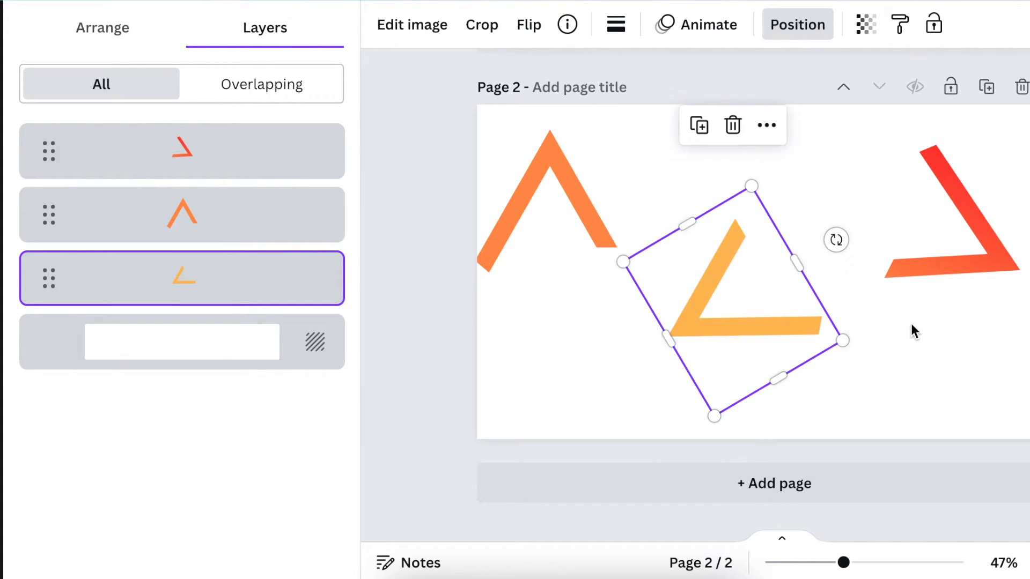
left_click(182, 150)
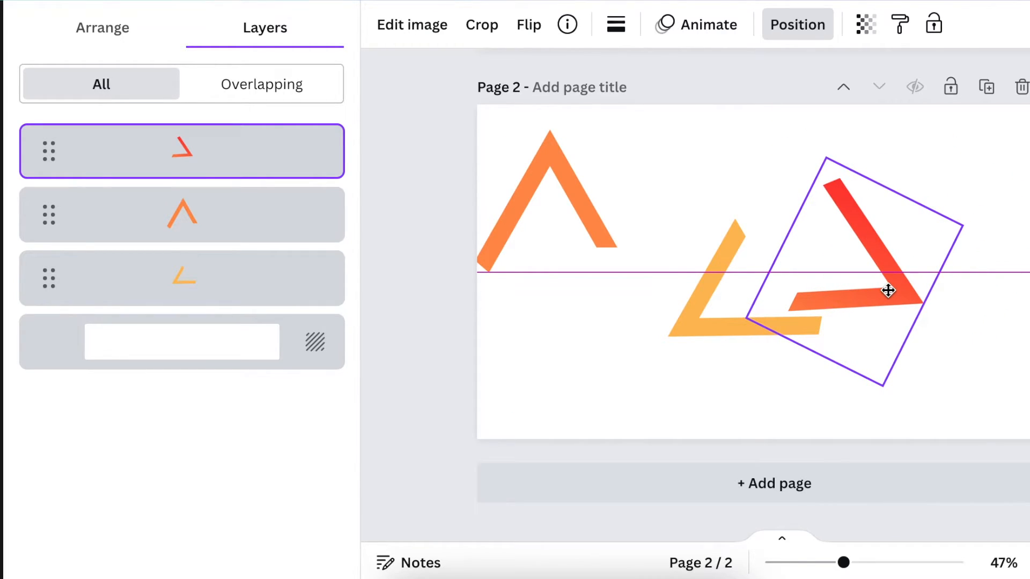
left_click_drag(888, 291, 827, 301)
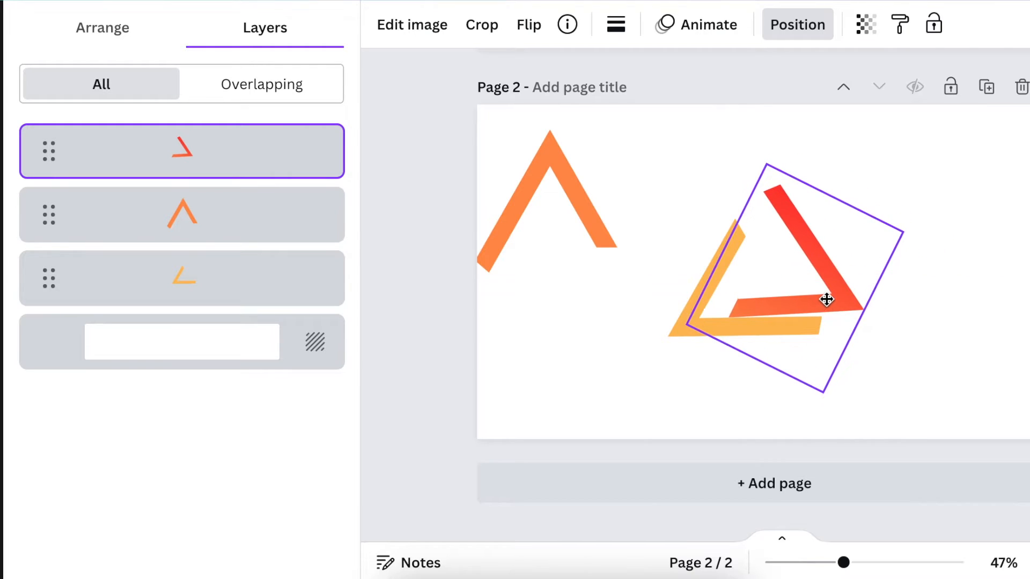
left_click_drag(827, 299, 809, 304)
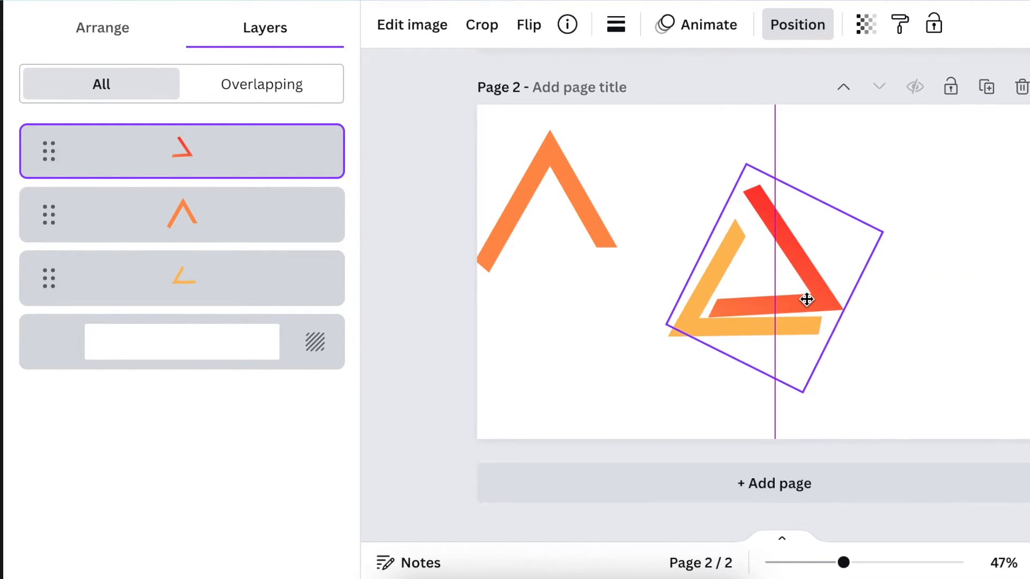
Step: Rotate the red piece to about 118° so its ends meet the yellow piece
left_click(807, 300)
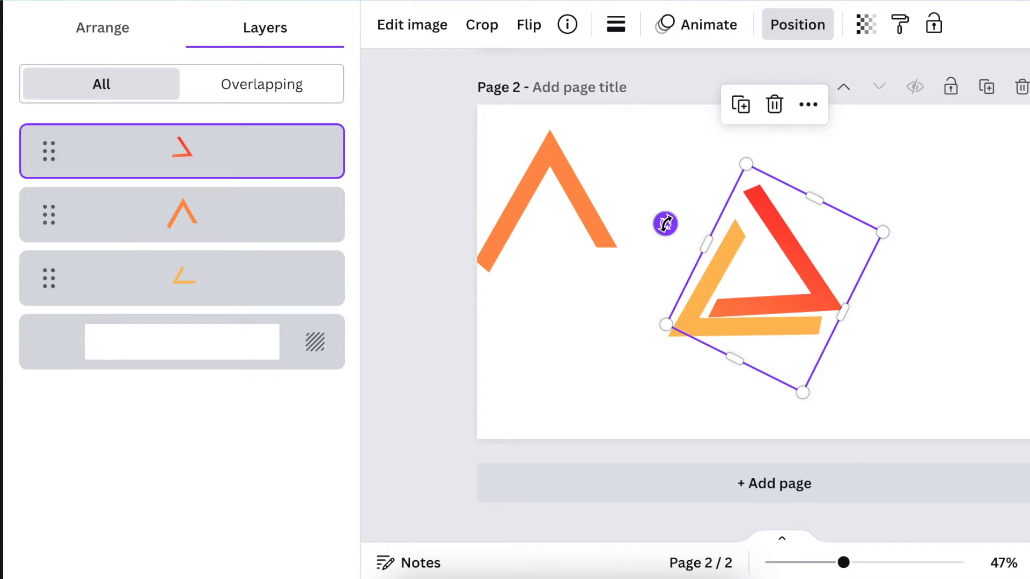
left_click_drag(665, 223, 665, 233)
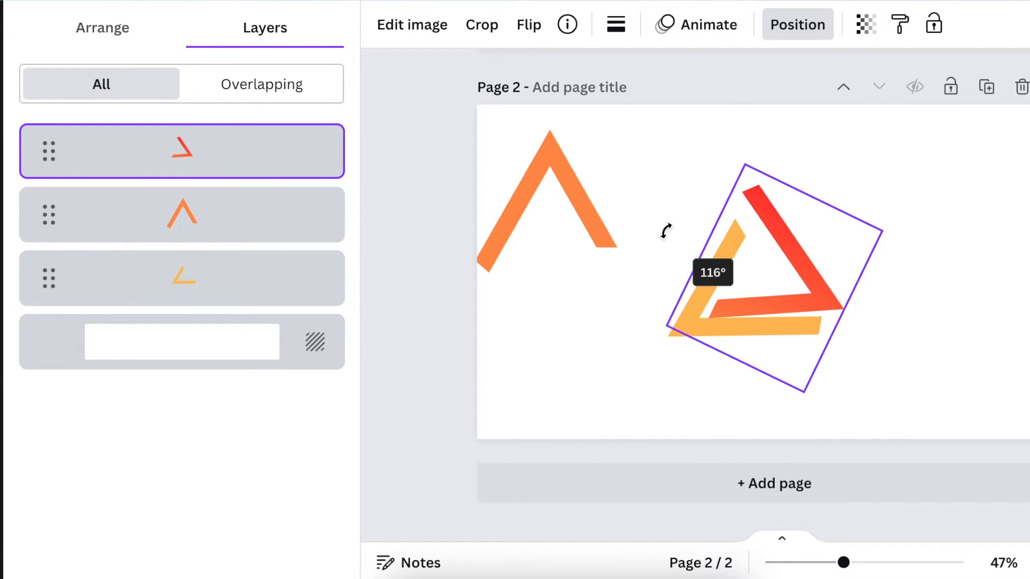
left_click_drag(665, 230, 677, 215)
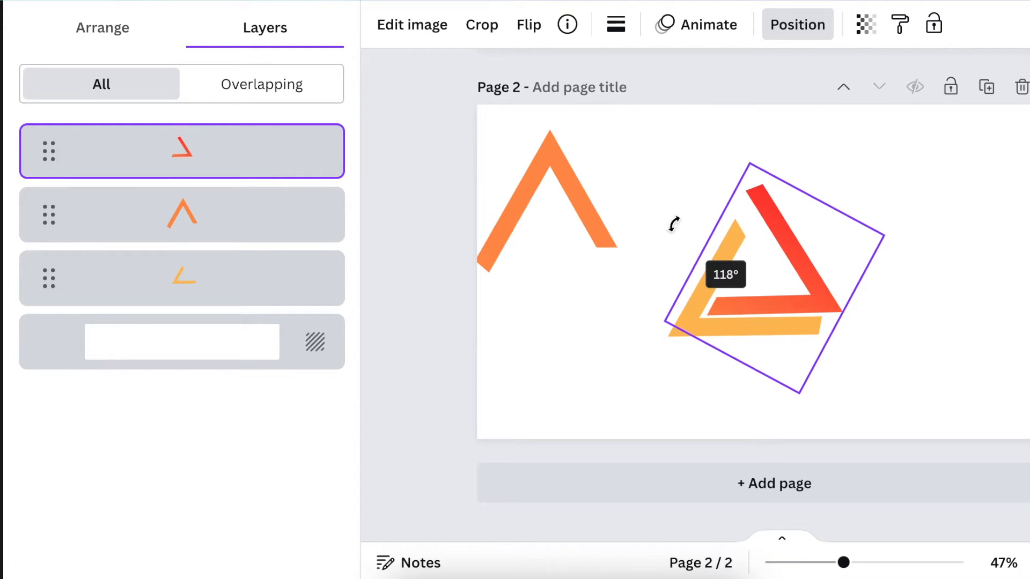
left_click(182, 342)
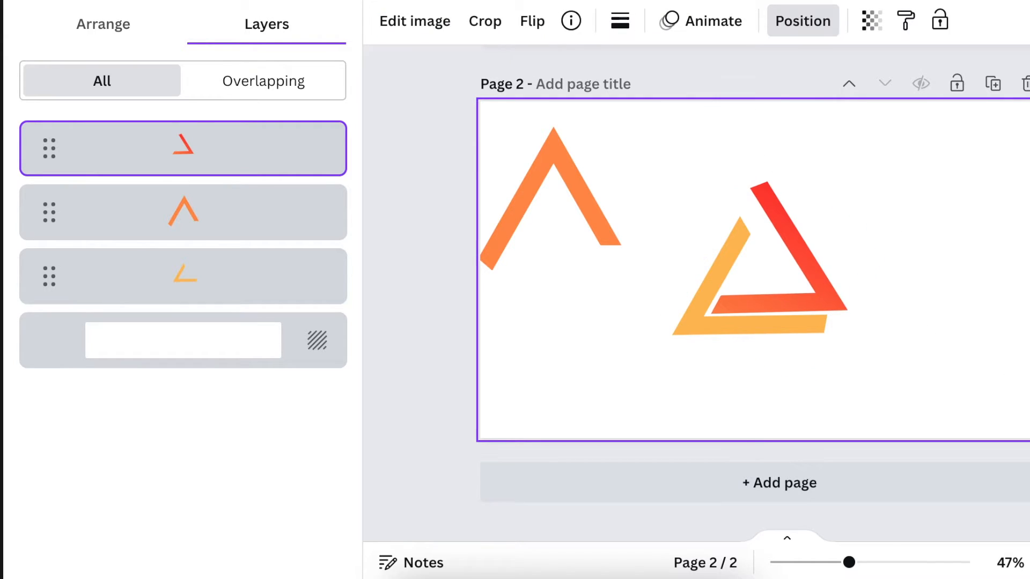
Step: Select the yellow piece for the next adjustment
left_click(777, 276)
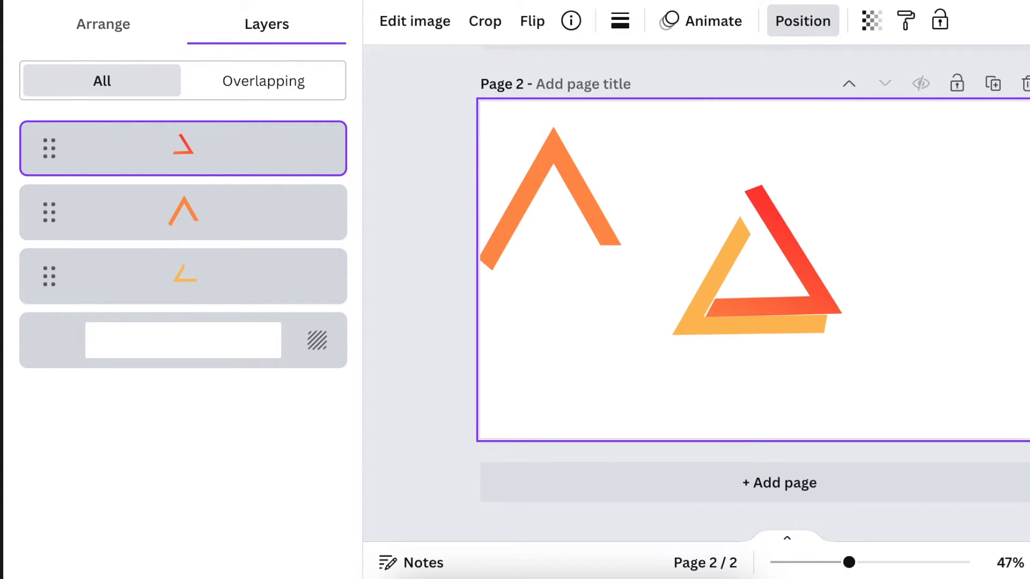
left_click(761, 269)
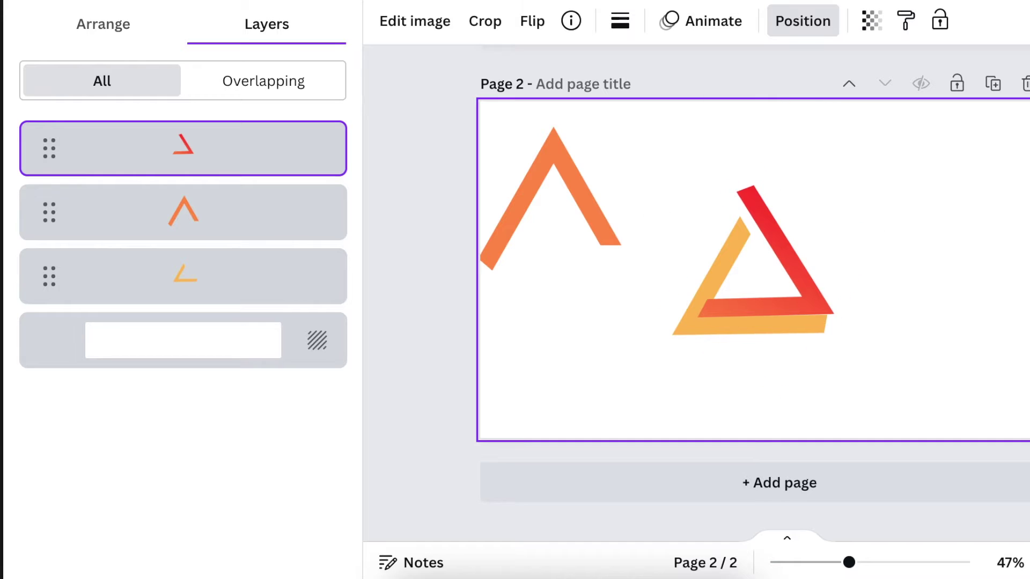
left_click(764, 276)
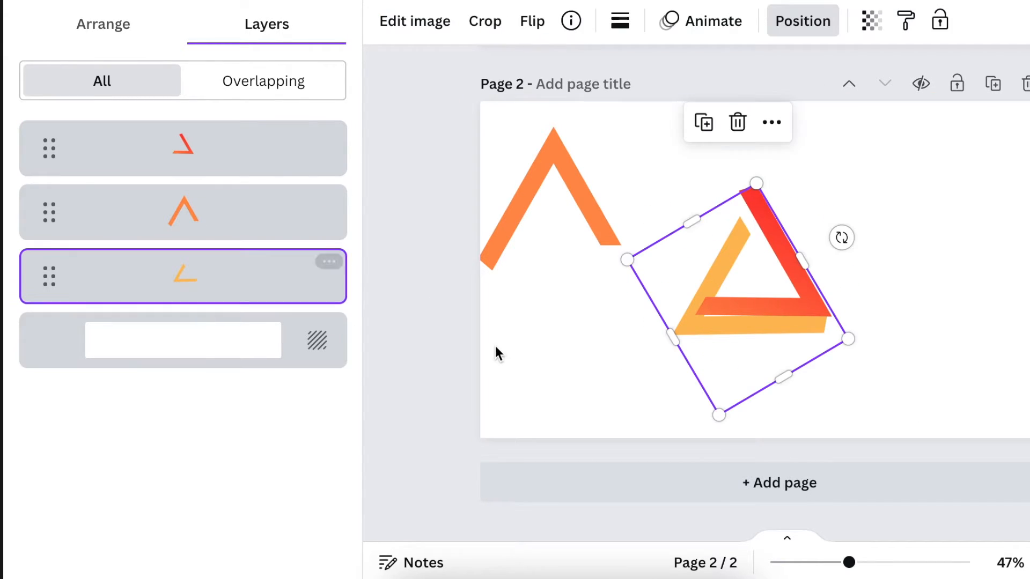
Step: Rotate the yellow piece to -120° and shift it to meet the red corner
left_click_drag(841, 239, 848, 244)
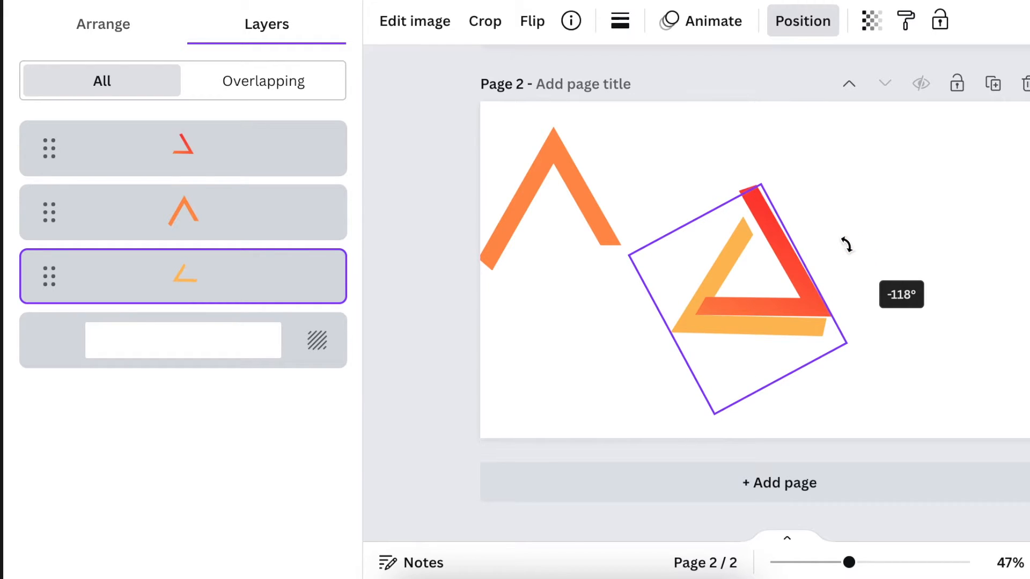
left_click_drag(848, 245, 847, 240)
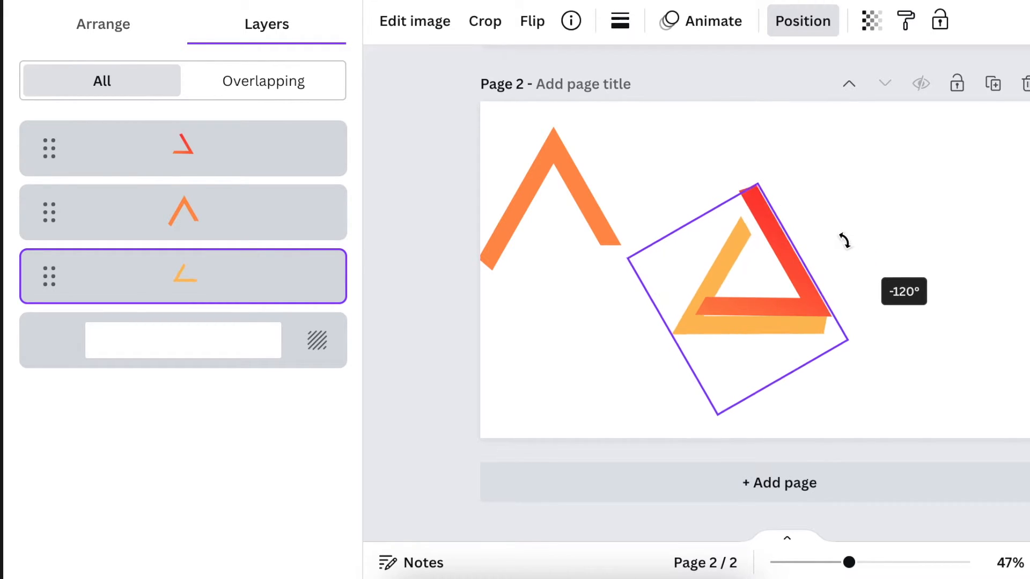
left_click_drag(848, 239, 848, 244)
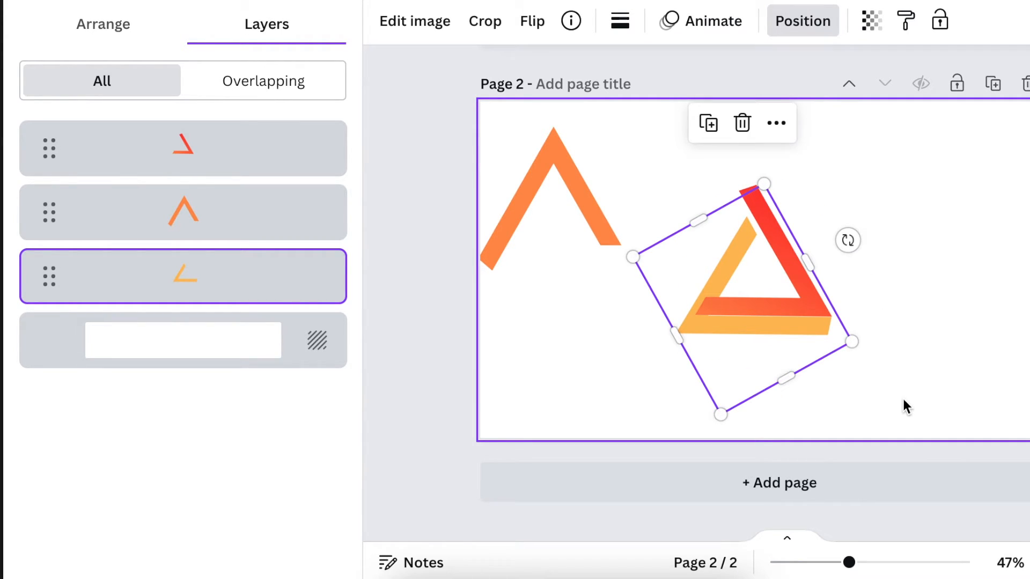
mouse_move(950, 319)
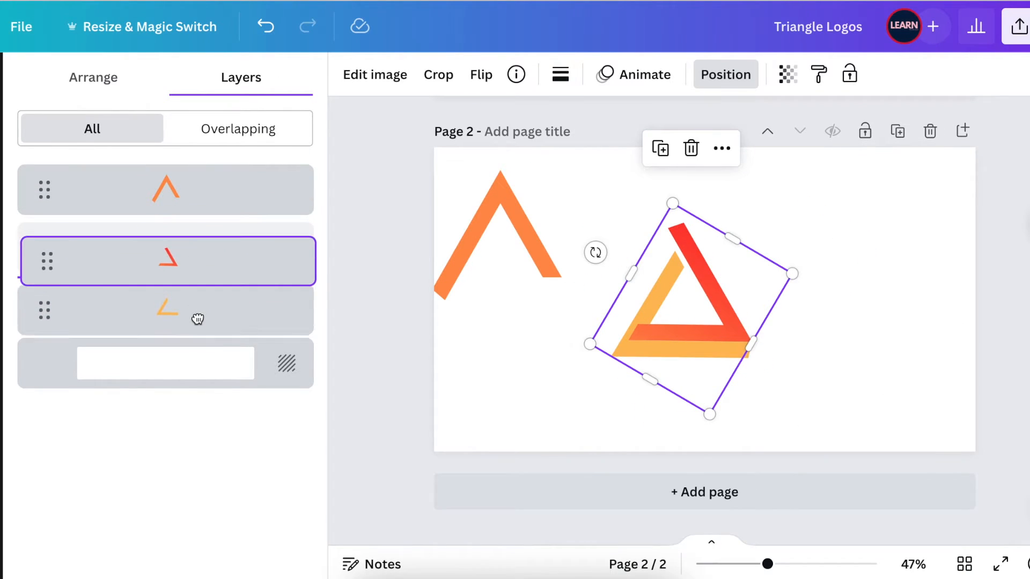
Step: Send the red piece beneath the yellow one in the Layers panel
left_click_drag(168, 260, 167, 312)
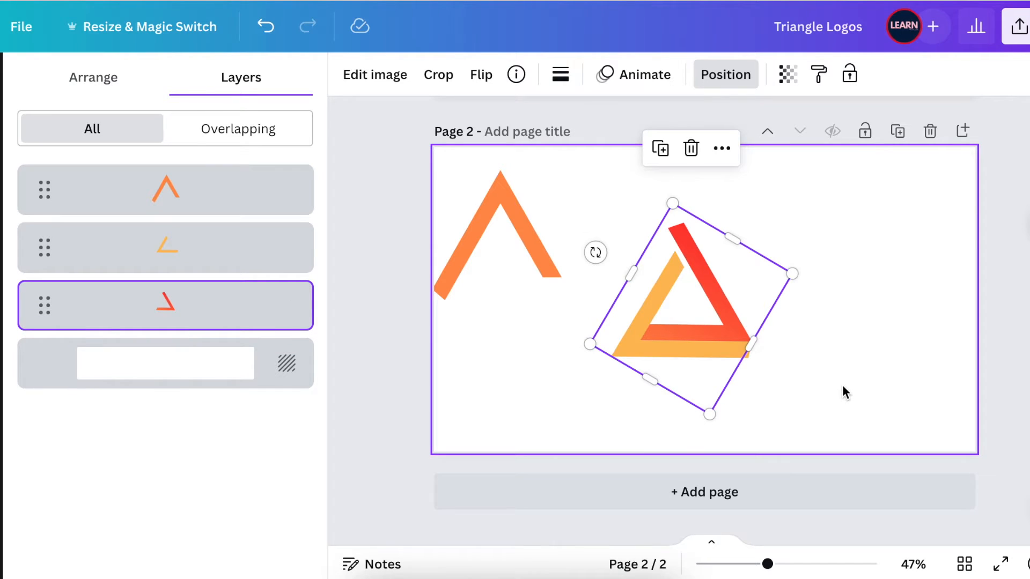
left_click(165, 363)
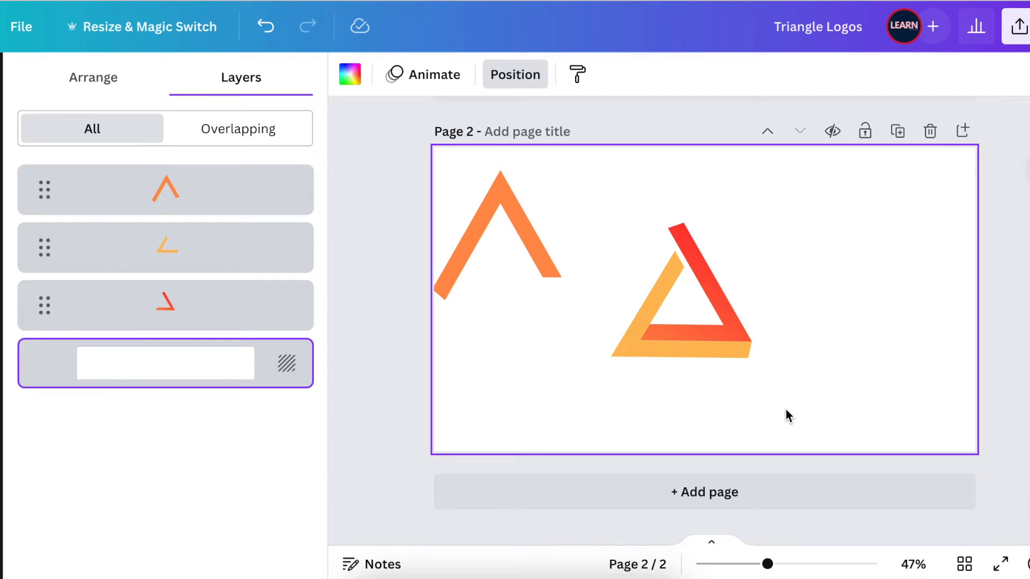
Step: Fit the orange chevron onto the other two pieces to close the impossible triangle
left_click(471, 258)
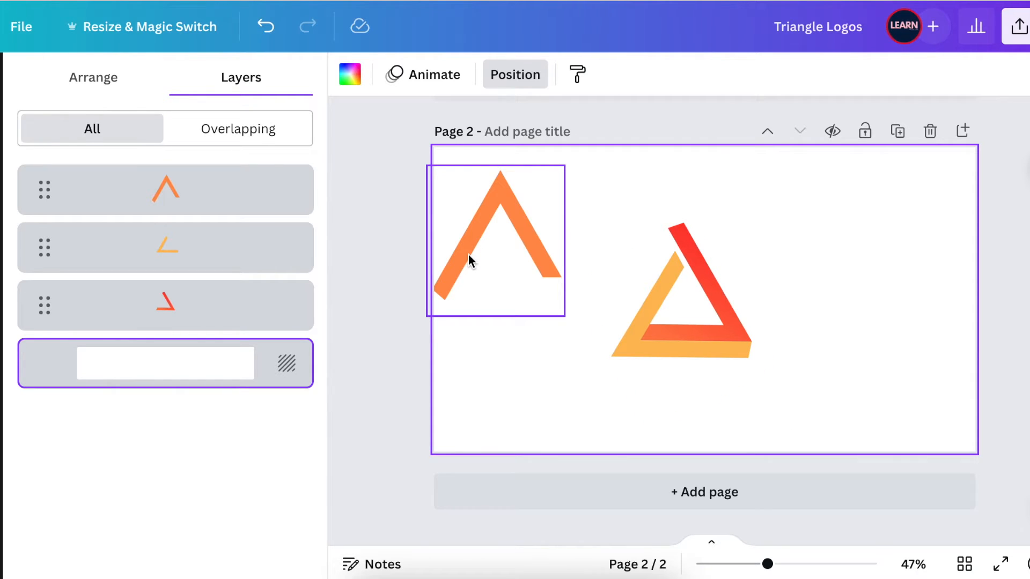
left_click_drag(496, 241, 624, 292)
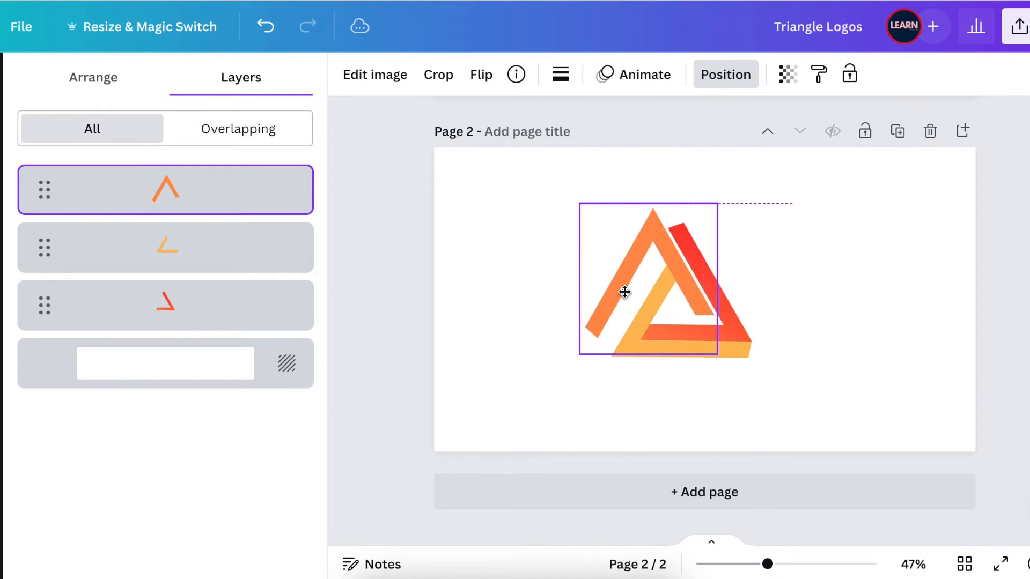
left_click_drag(625, 292, 640, 309)
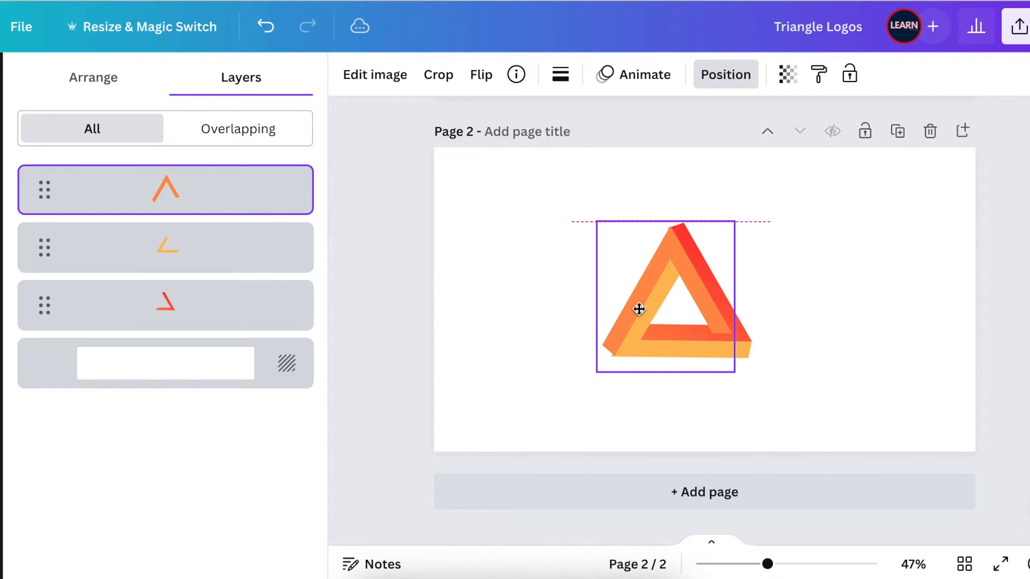
left_click(638, 309)
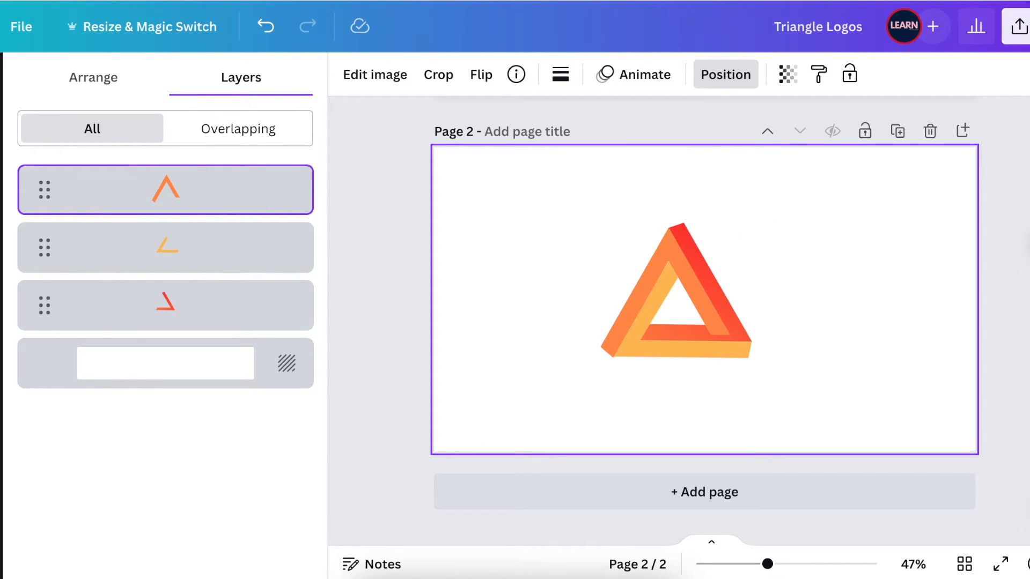
left_click(663, 296)
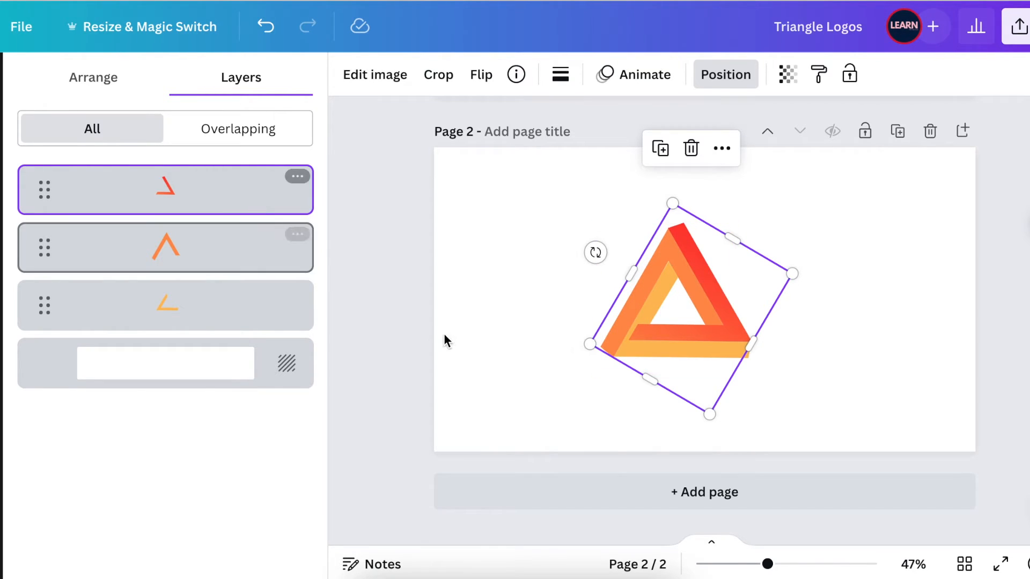
mouse_move(659, 149)
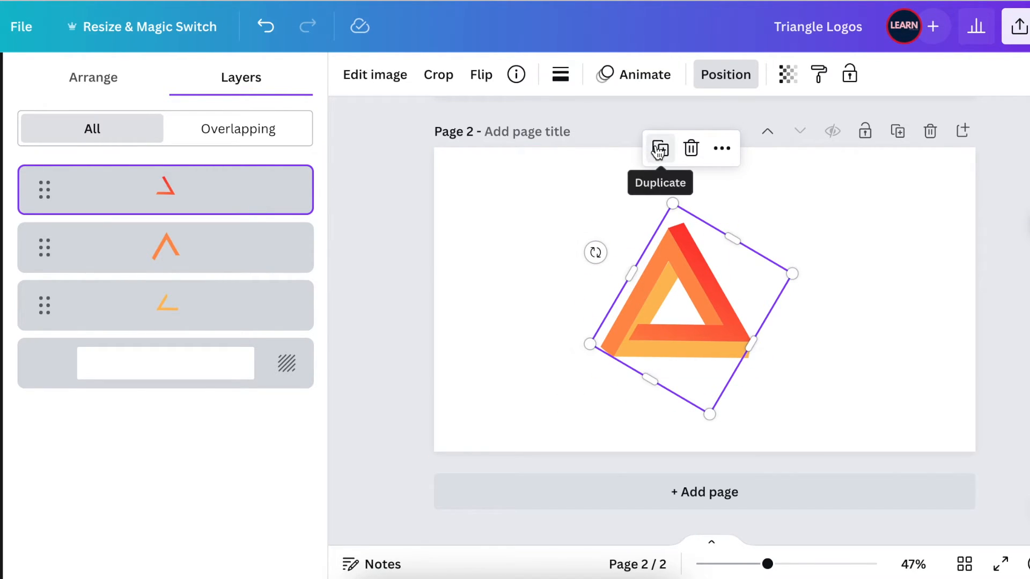
Step: Duplicate the red piece, trim the copy and lay it over the triangle so the bars interlock
left_click(659, 148)
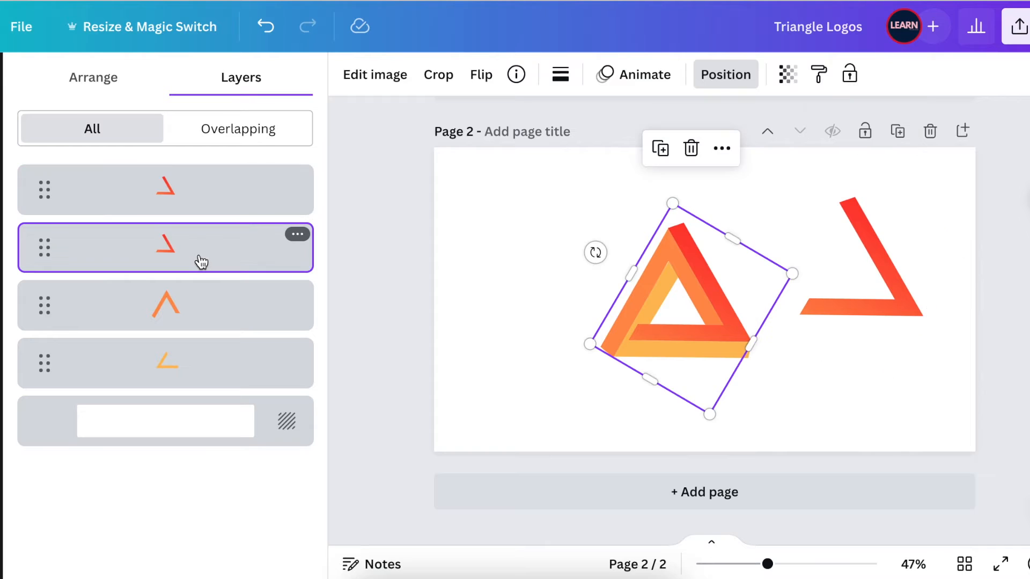
mouse_move(651, 379)
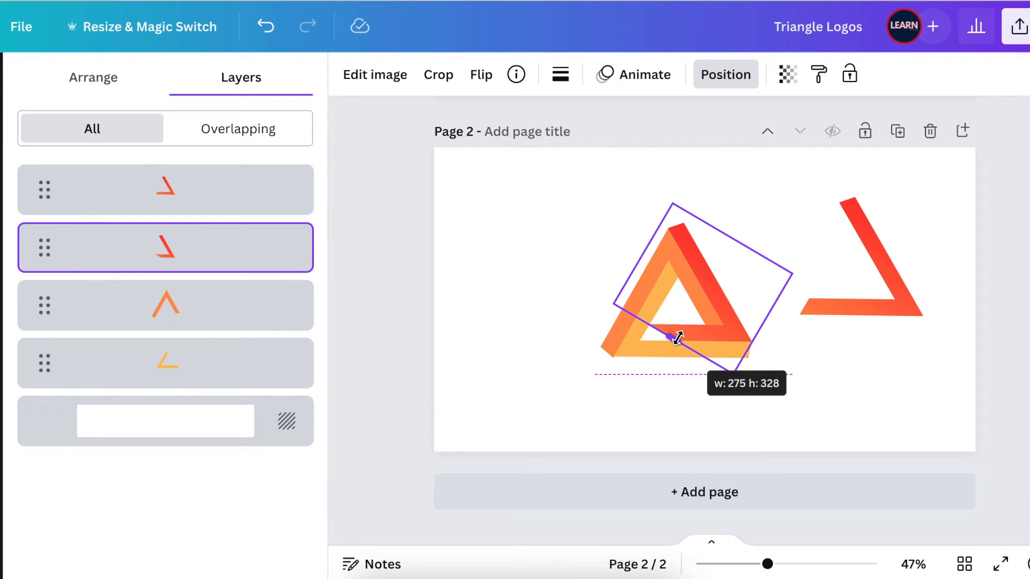
left_click_drag(668, 338, 680, 331)
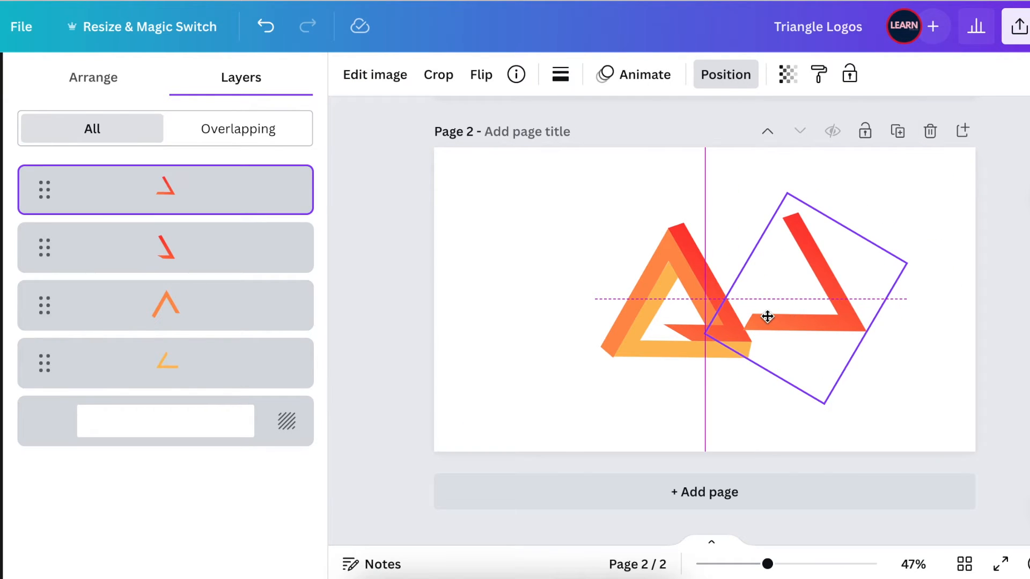
left_click_drag(769, 317, 709, 328)
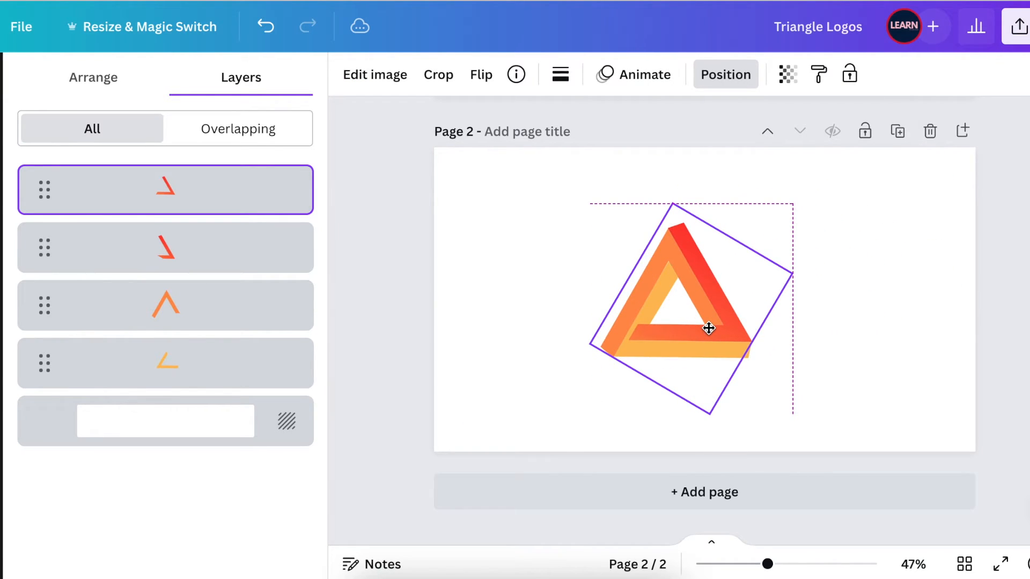
left_click(708, 328)
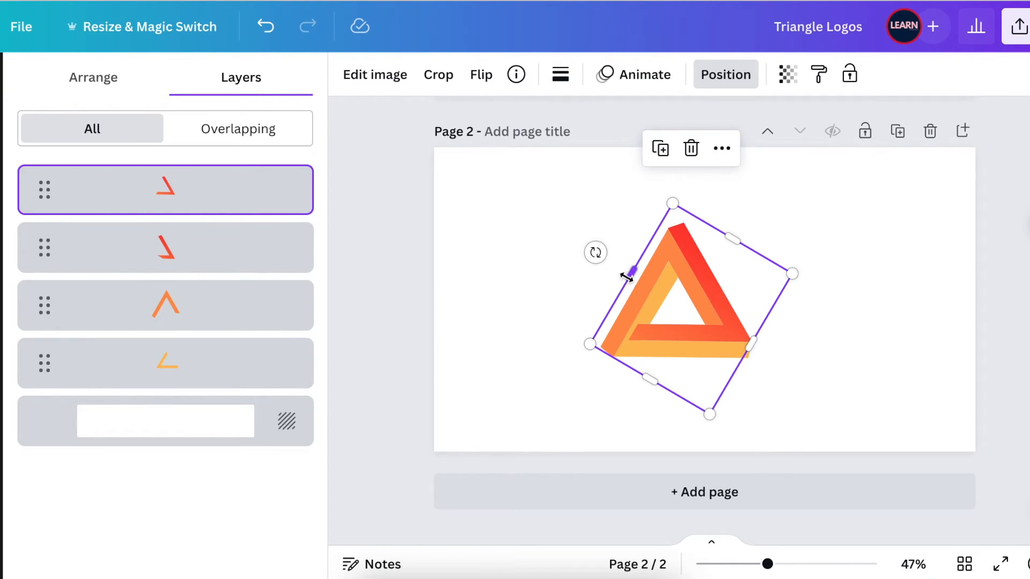
left_click_drag(627, 274, 665, 306)
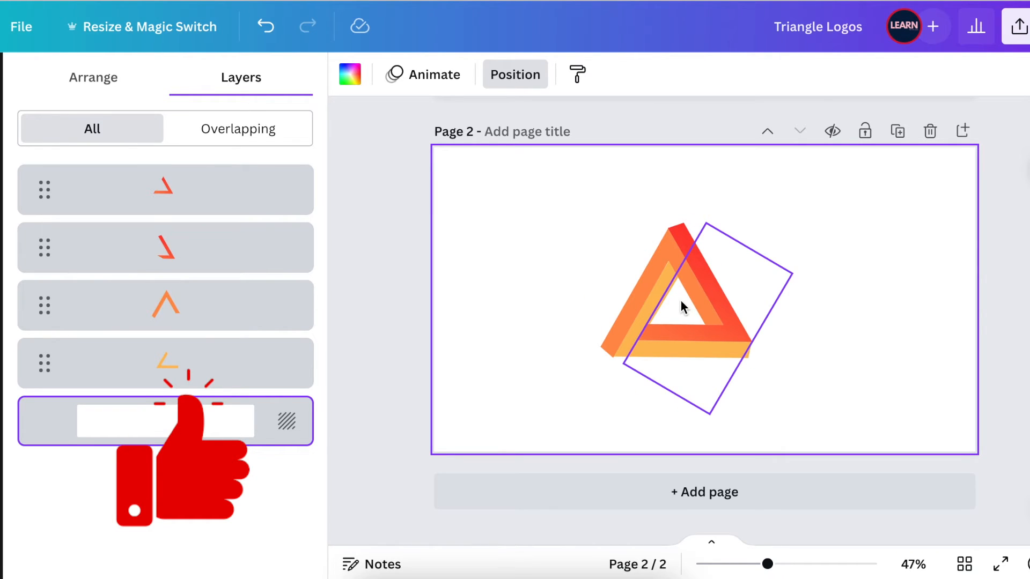
left_click(682, 309)
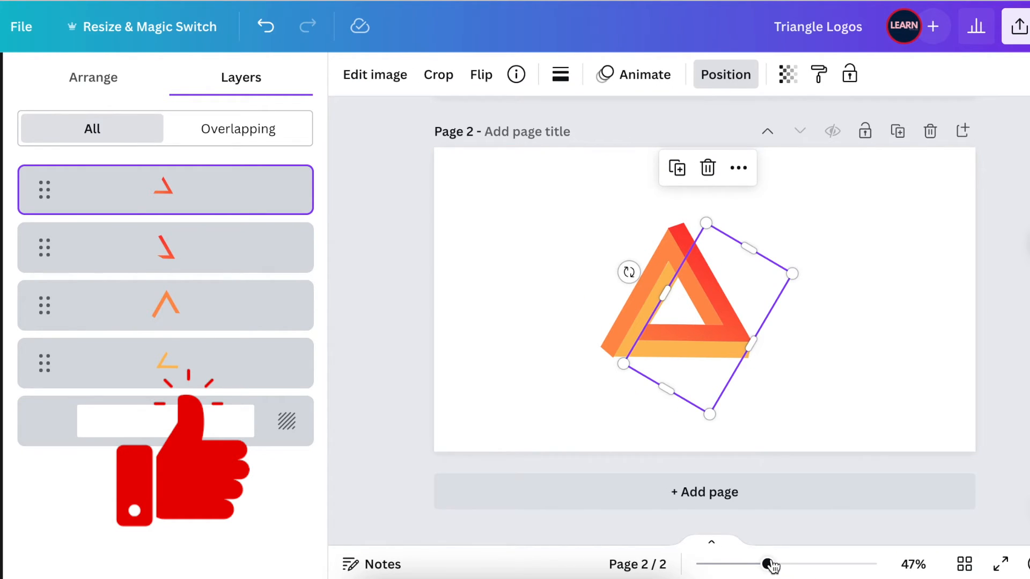
left_click_drag(759, 563, 800, 563)
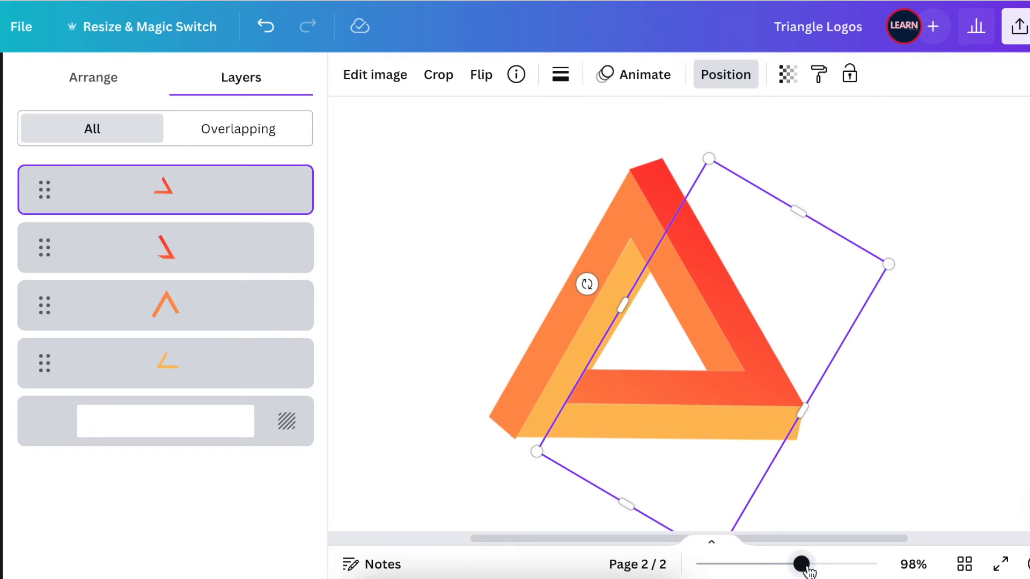
left_click_drag(800, 563, 826, 563)
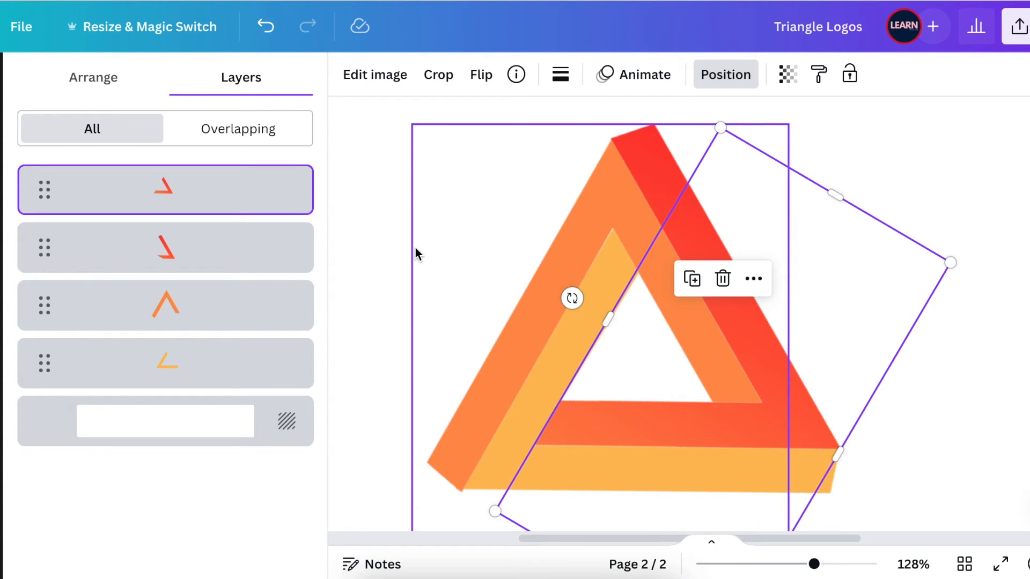
left_click(166, 421)
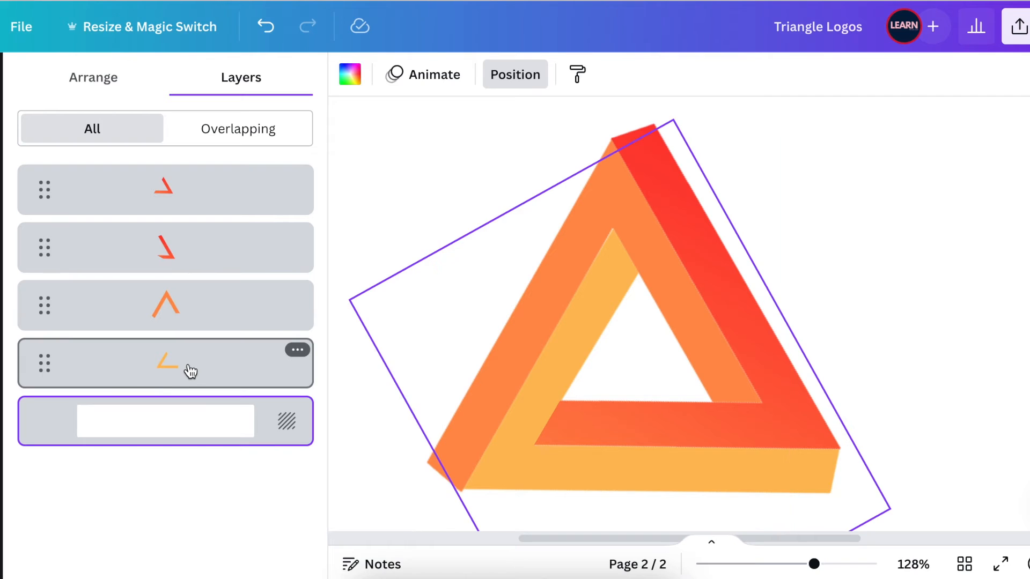
left_click(166, 363)
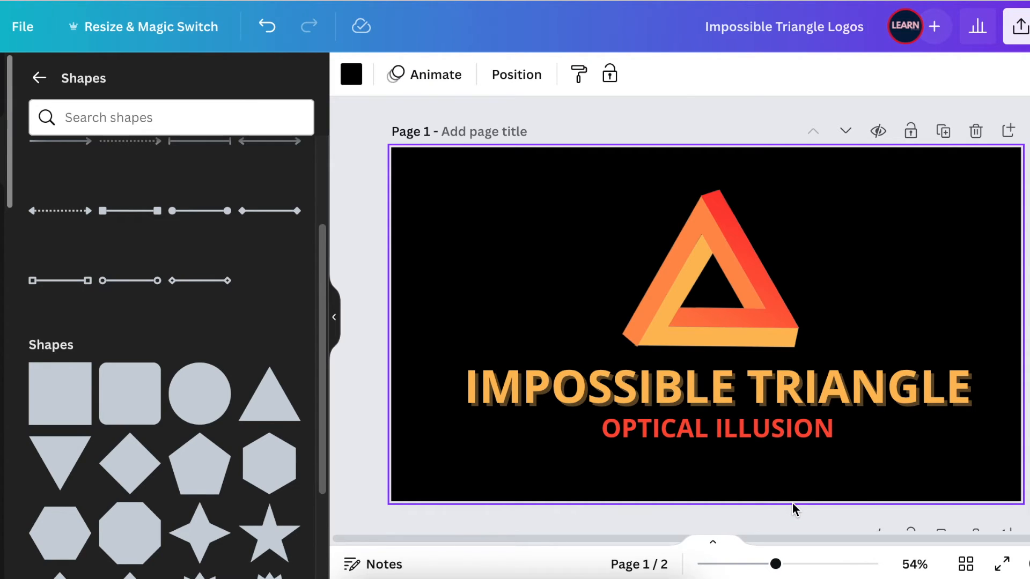
mouse_move(697, 195)
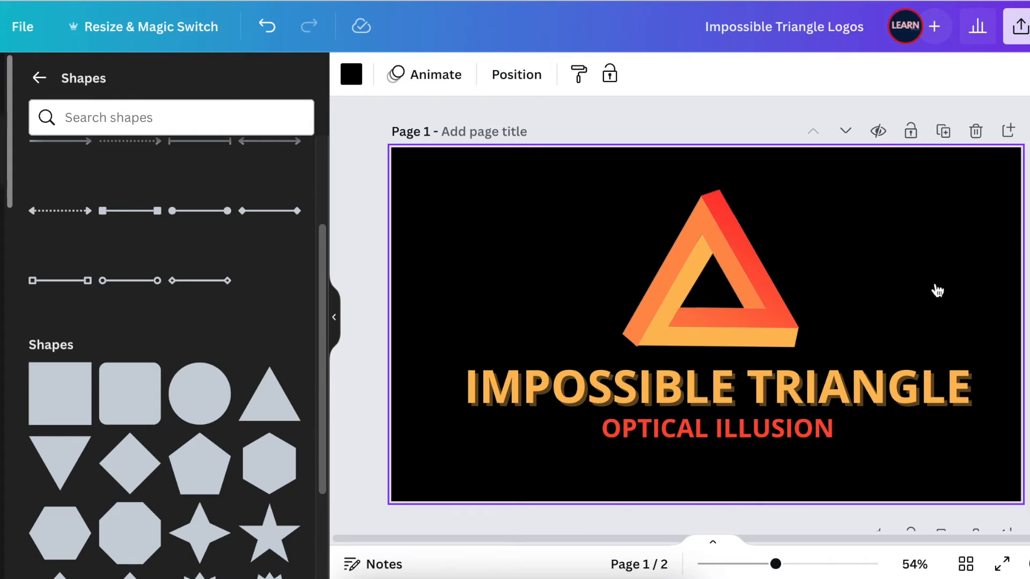
Step: Download the logo page as a PNG with transparent background via Share > Download
left_click(1017, 25)
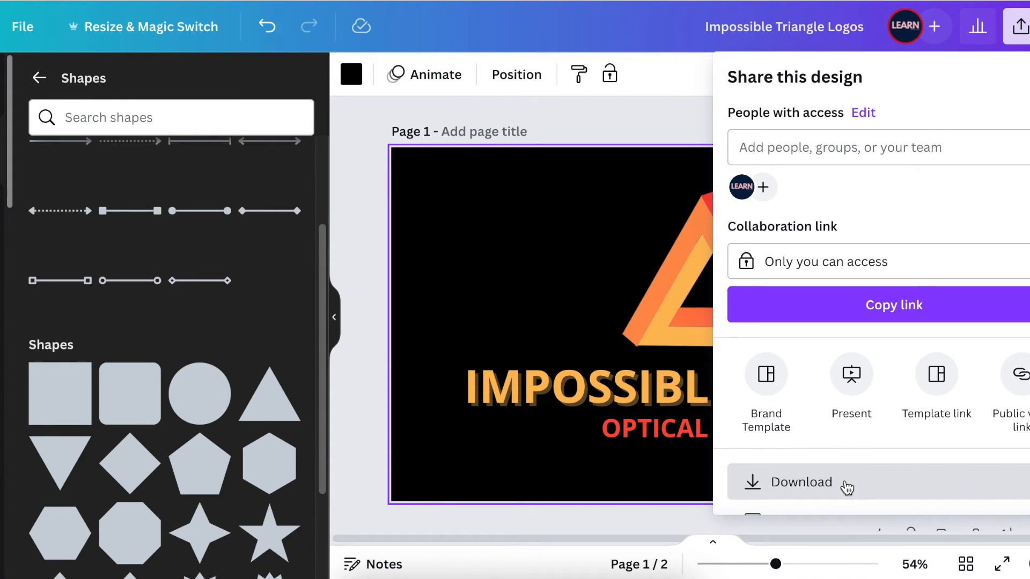
left_click(802, 483)
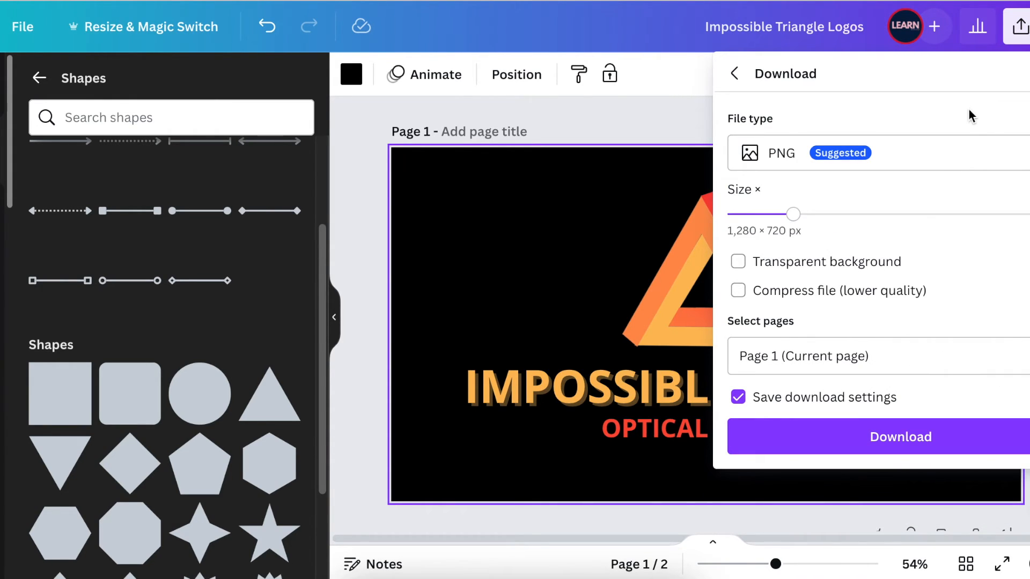
left_click(738, 261)
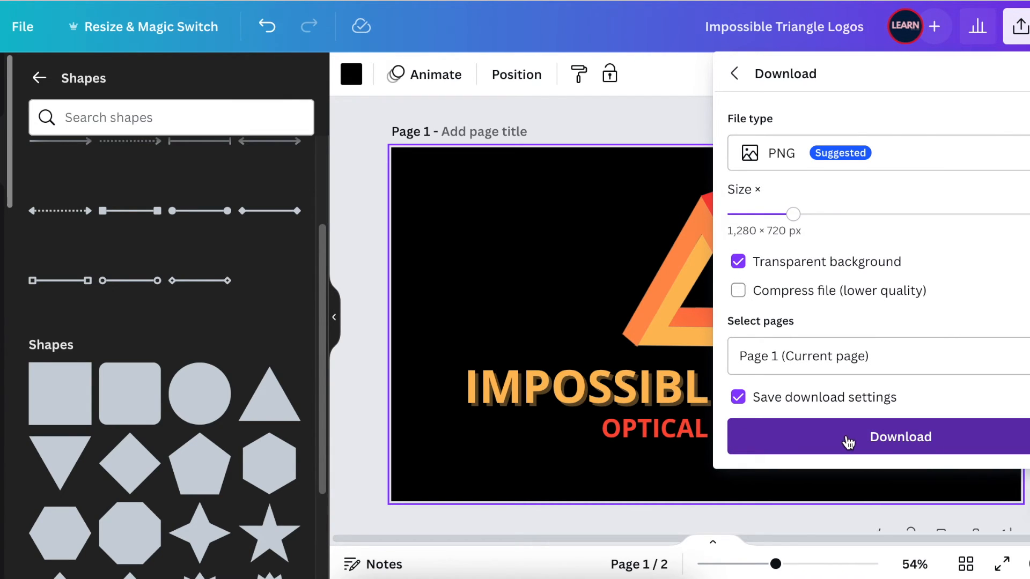
left_click(883, 437)
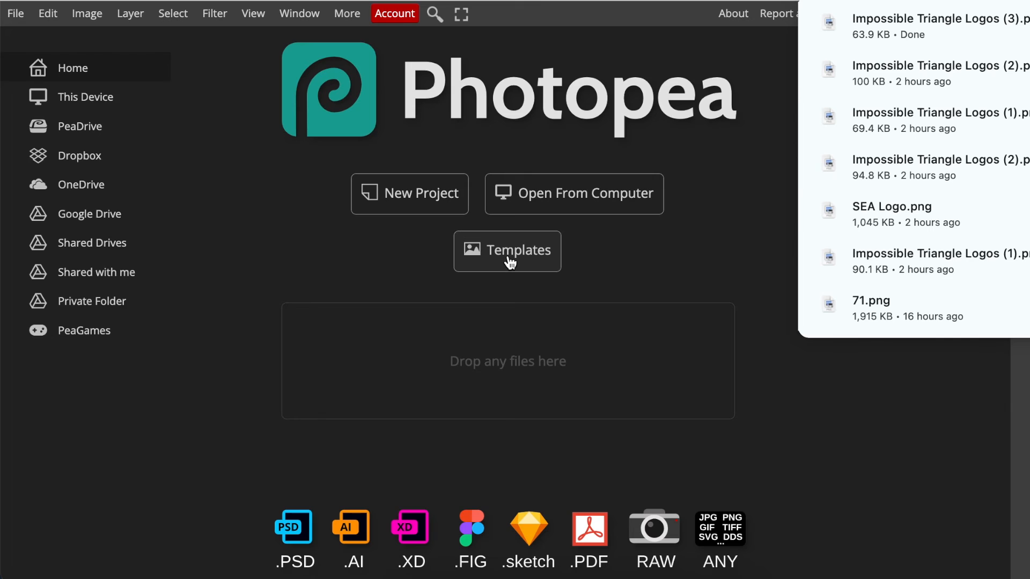
Step: Open the White Paper Logo Mockup from Photopea's templates for editing
left_click(506, 251)
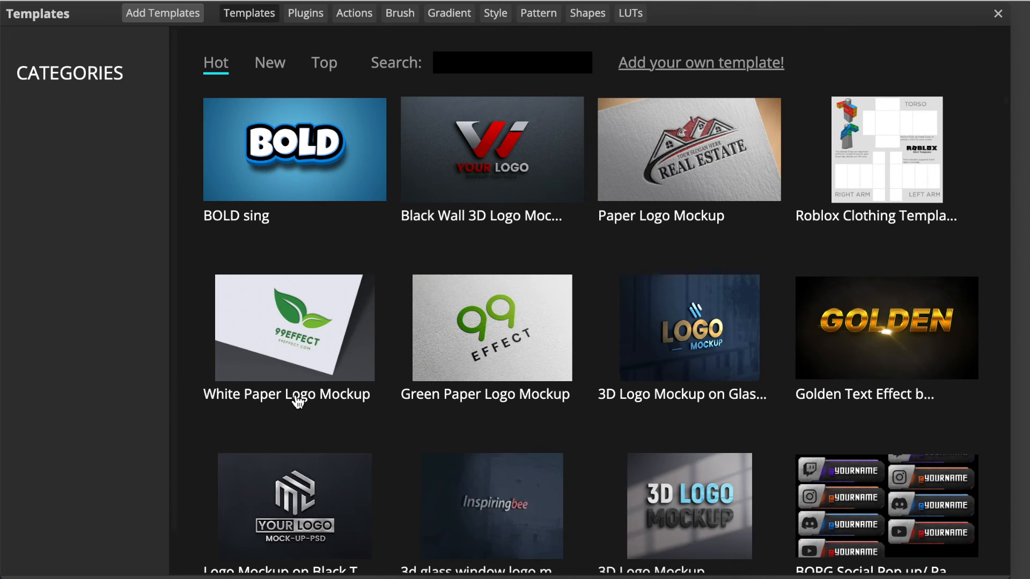
left_click(294, 329)
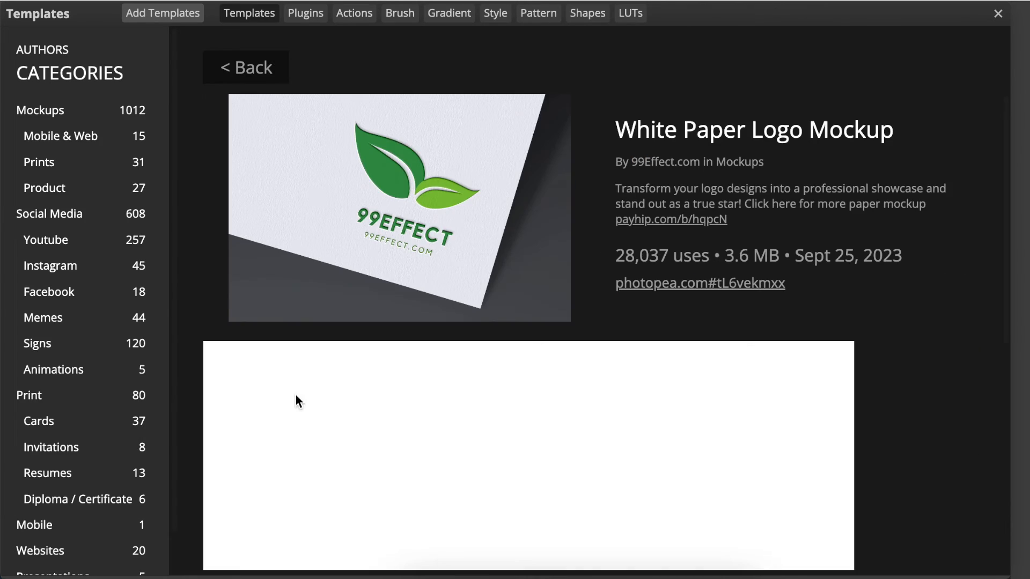
mouse_move(695, 285)
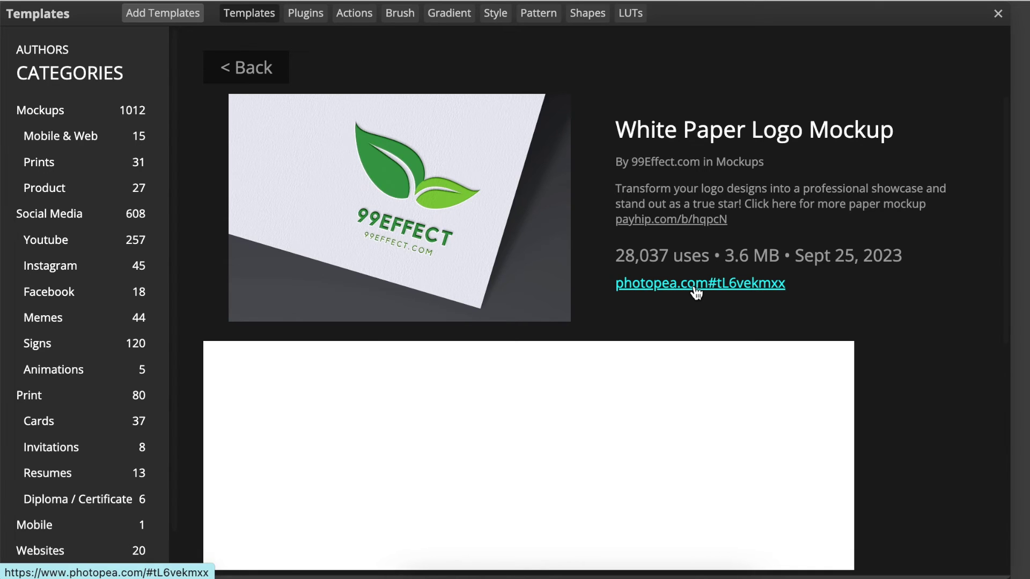
left_click(700, 284)
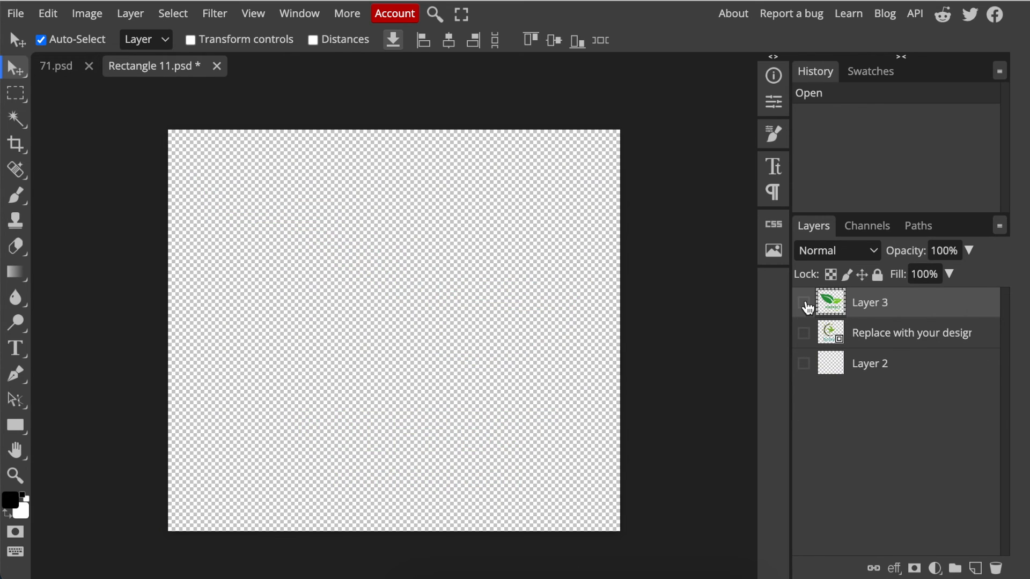
Step: Hide the leaf logo layer, place the triangle logo PNG and enlarge it to fill the canvas
left_click(393, 38)
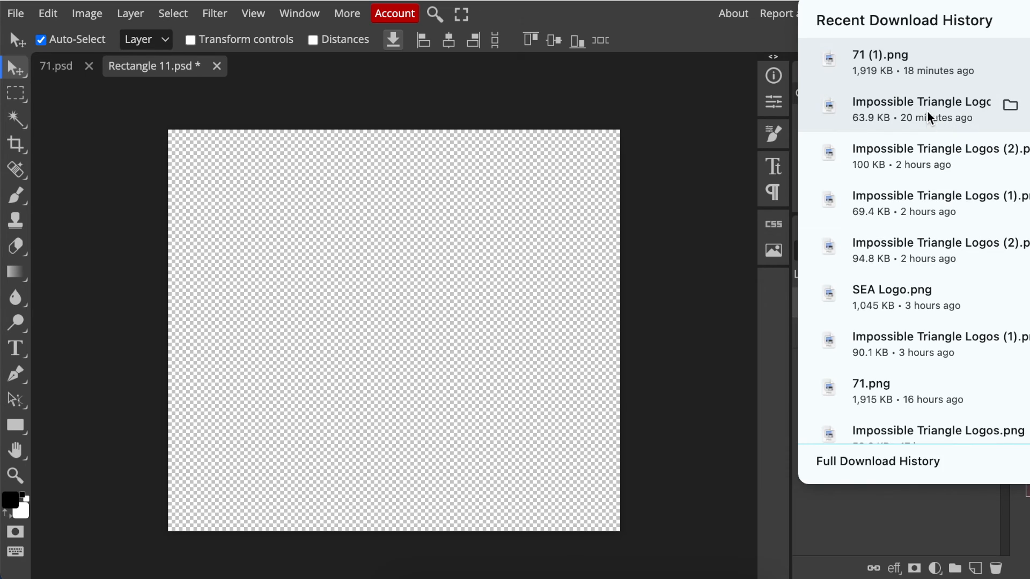
left_click(921, 103)
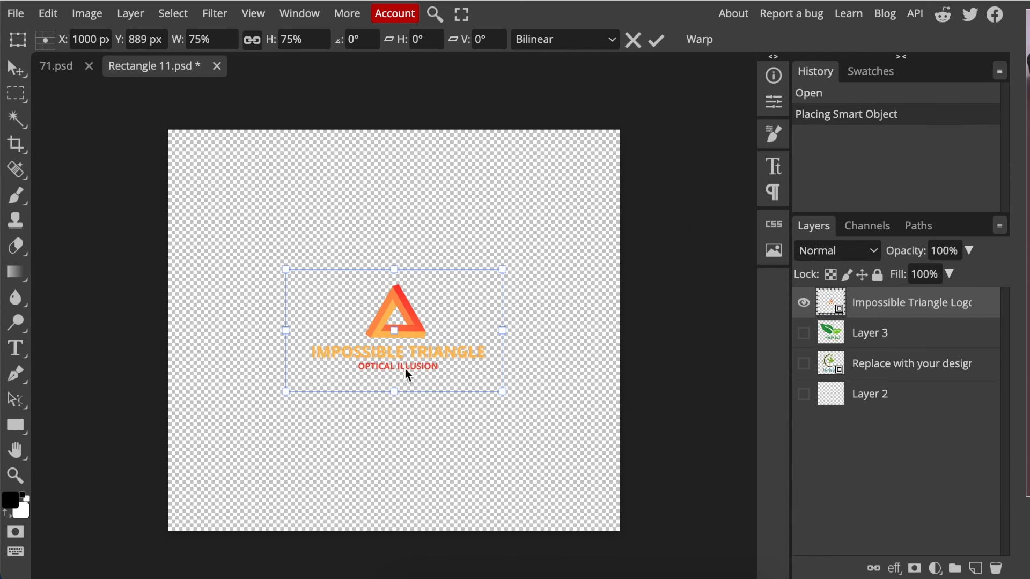
mouse_move(504, 392)
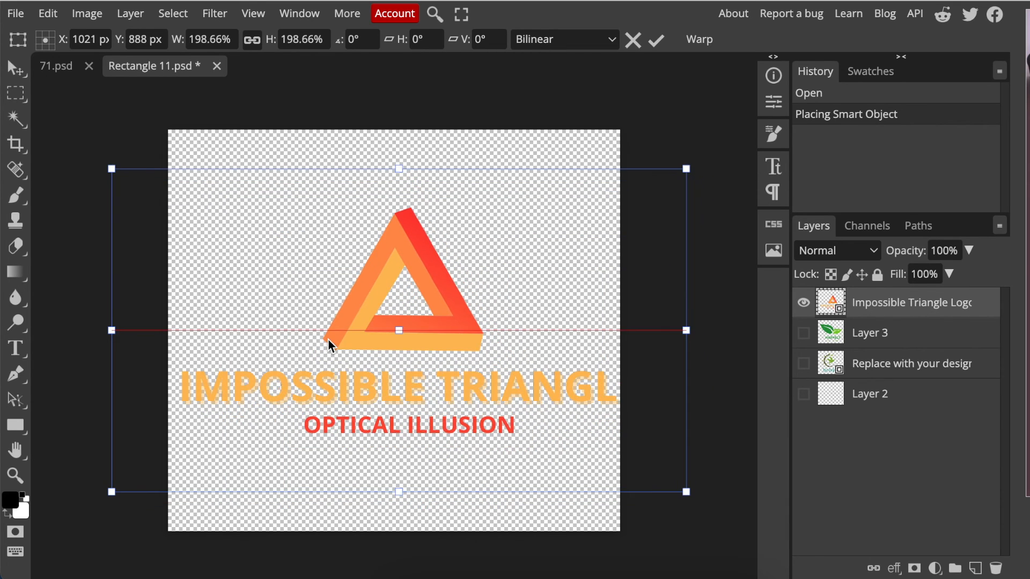
left_click_drag(685, 491, 650, 468)
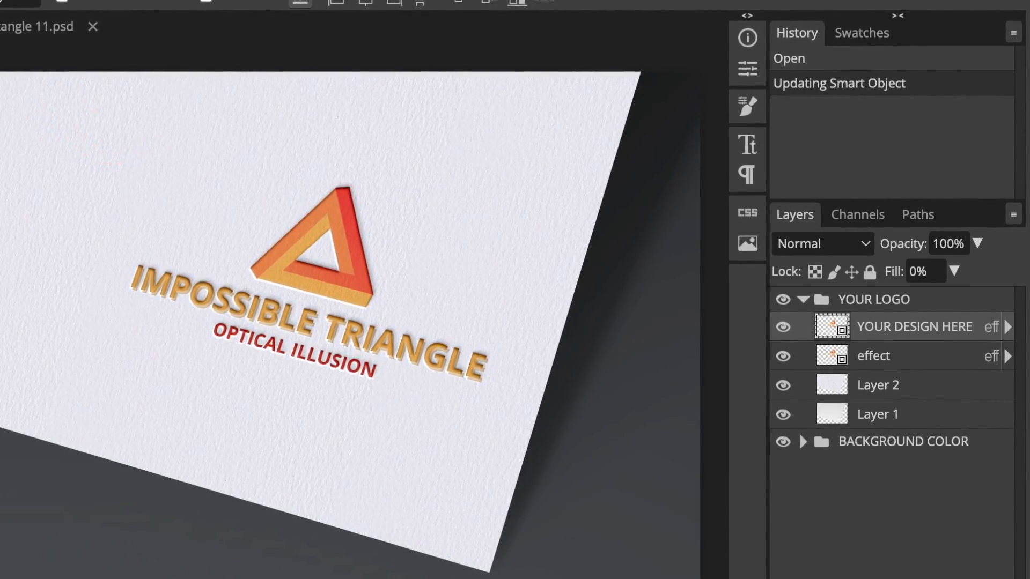
Step: Return to the 71.psd mockup document showing the logo on the paper
left_click(52, 45)
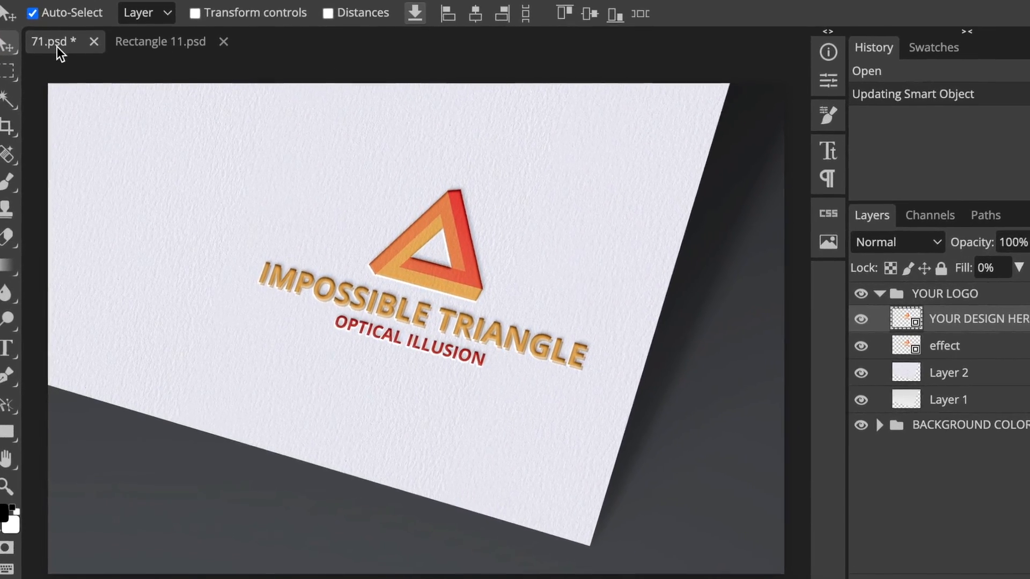